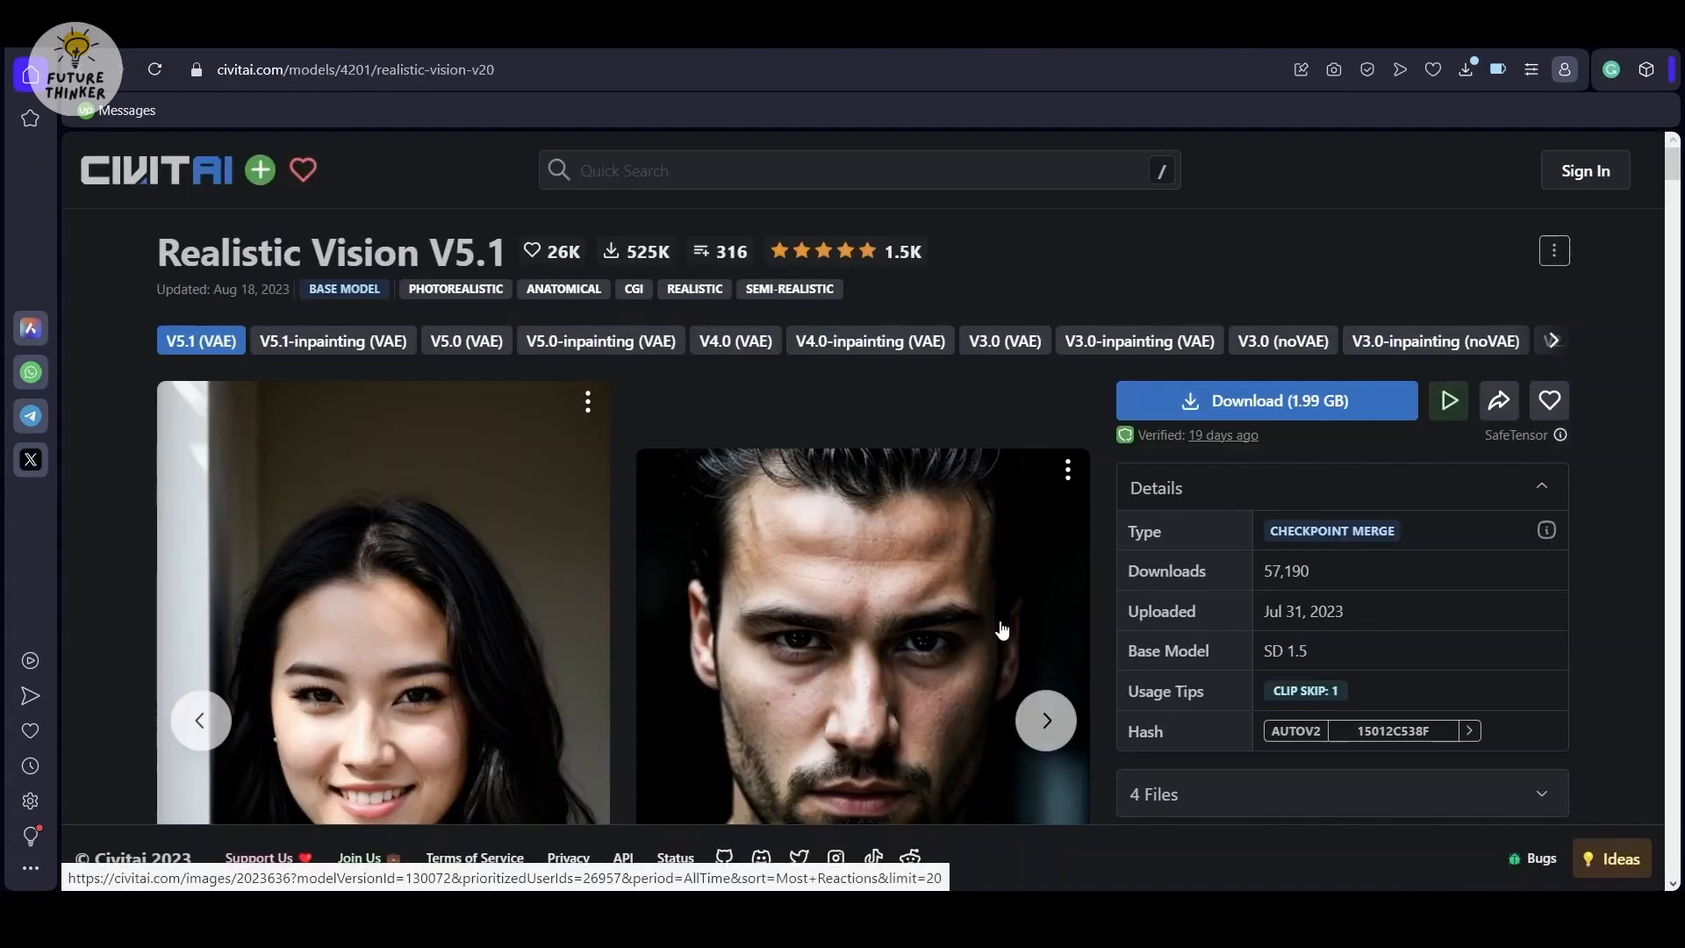
mouse_move(1450, 298)
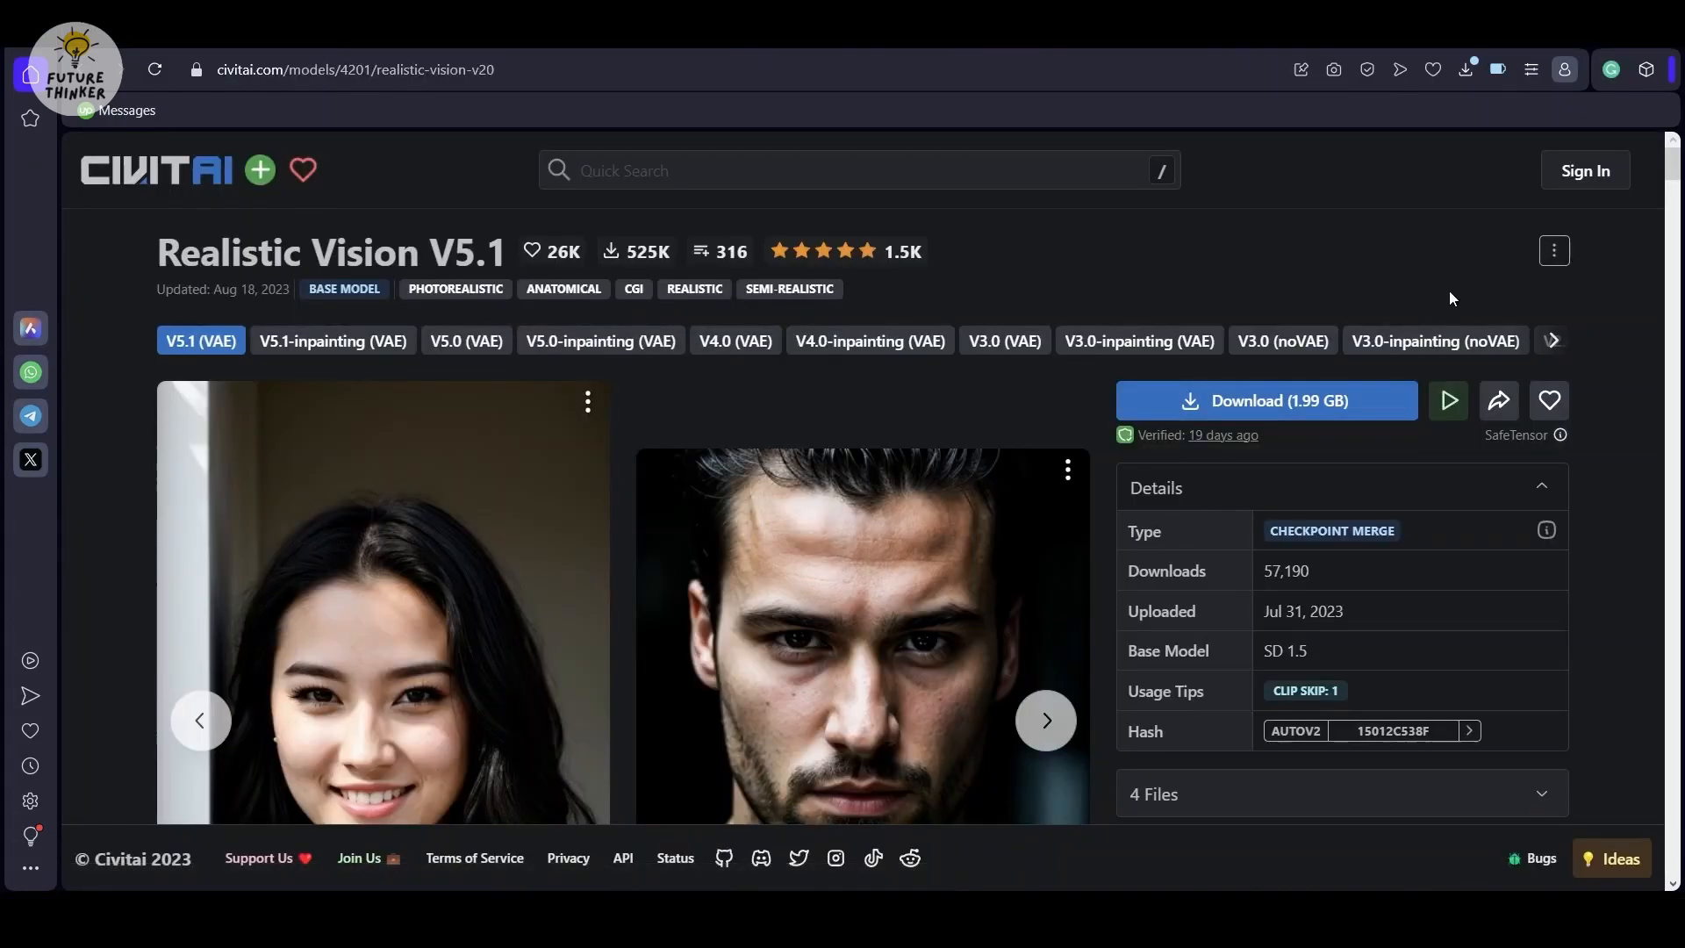
Page the Realistic Vision V5.1 example carousel forward twice to browse more portraits.
scroll("down", 3)
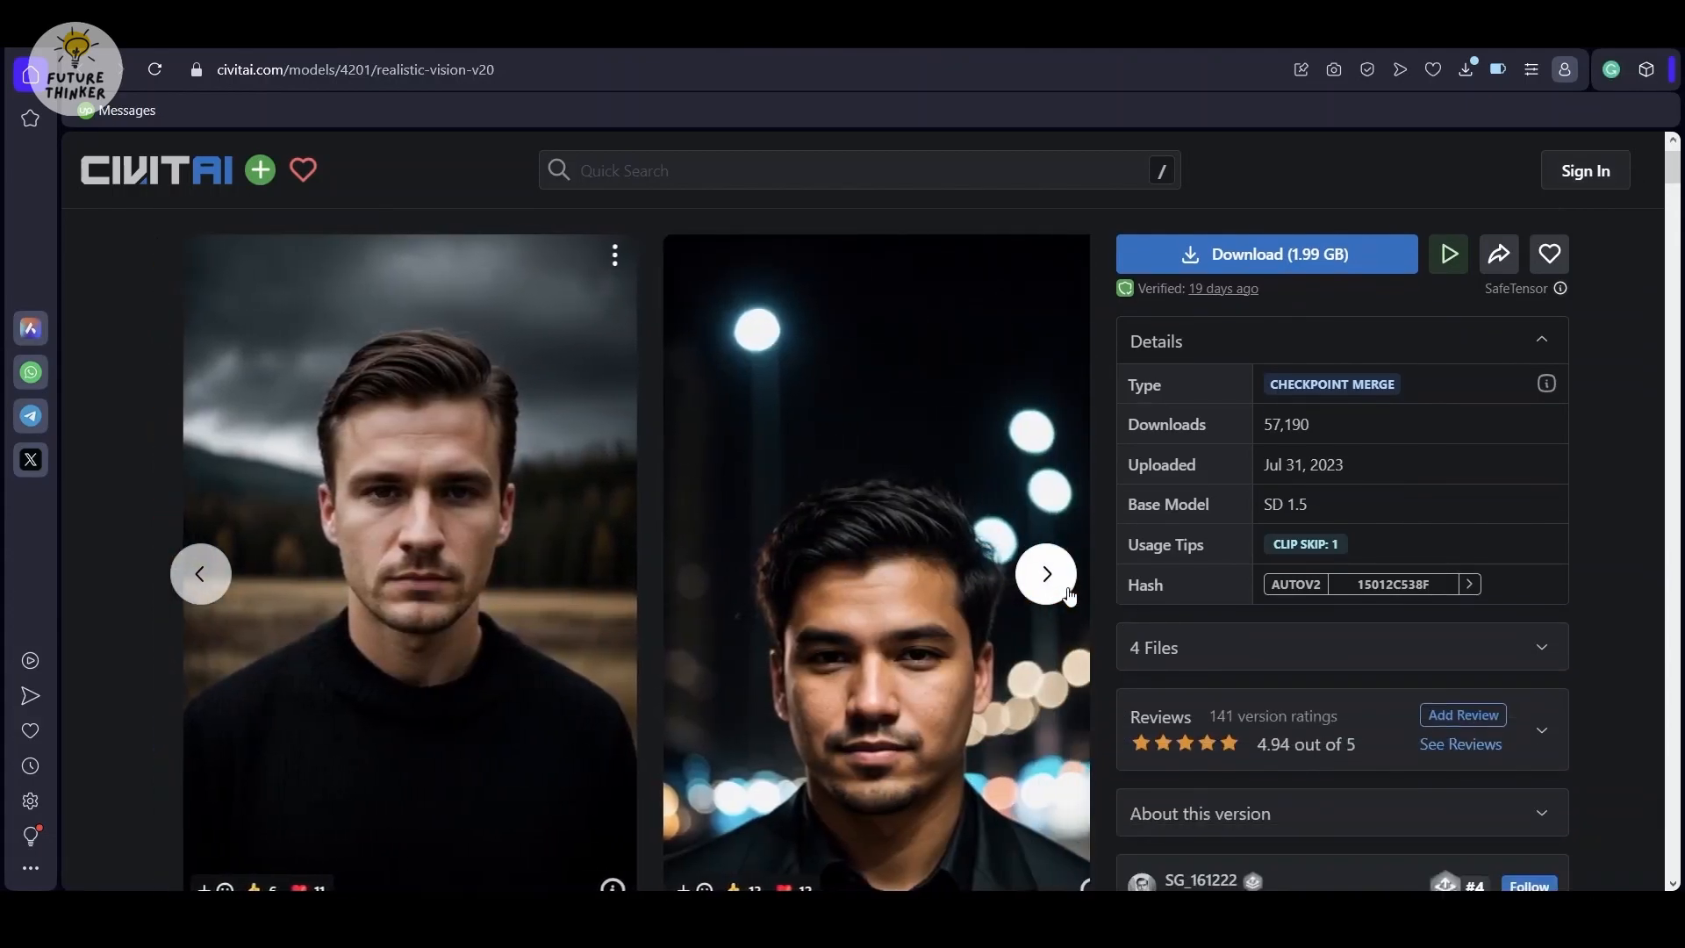
left_click(1043, 573)
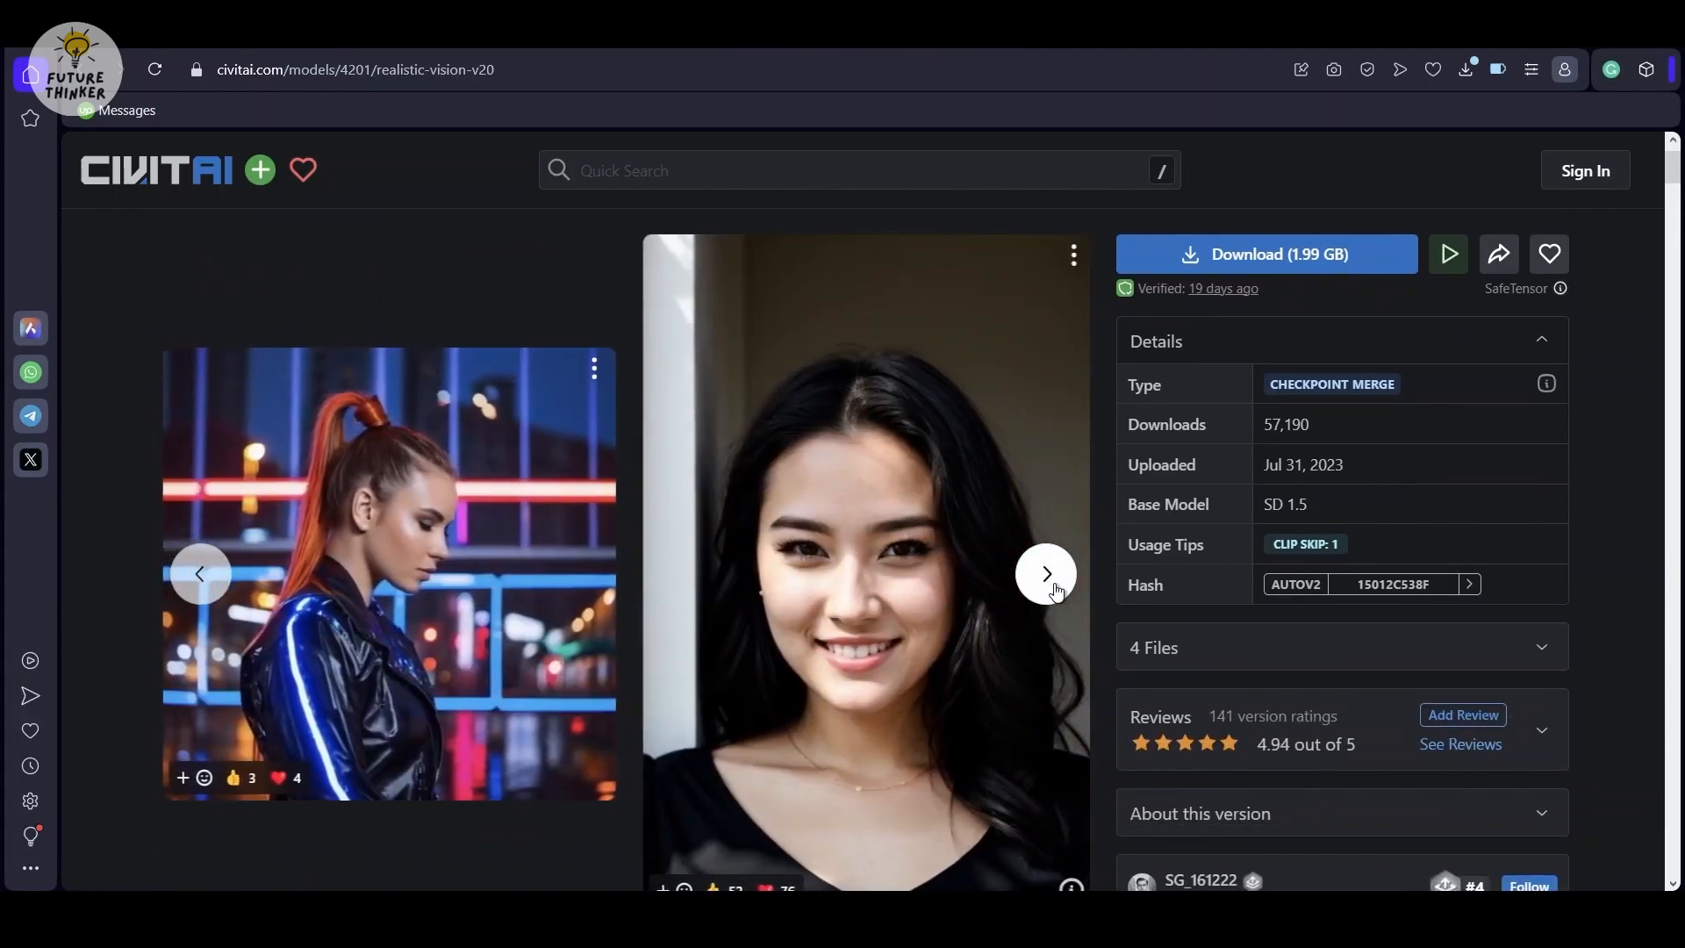
left_click(1043, 573)
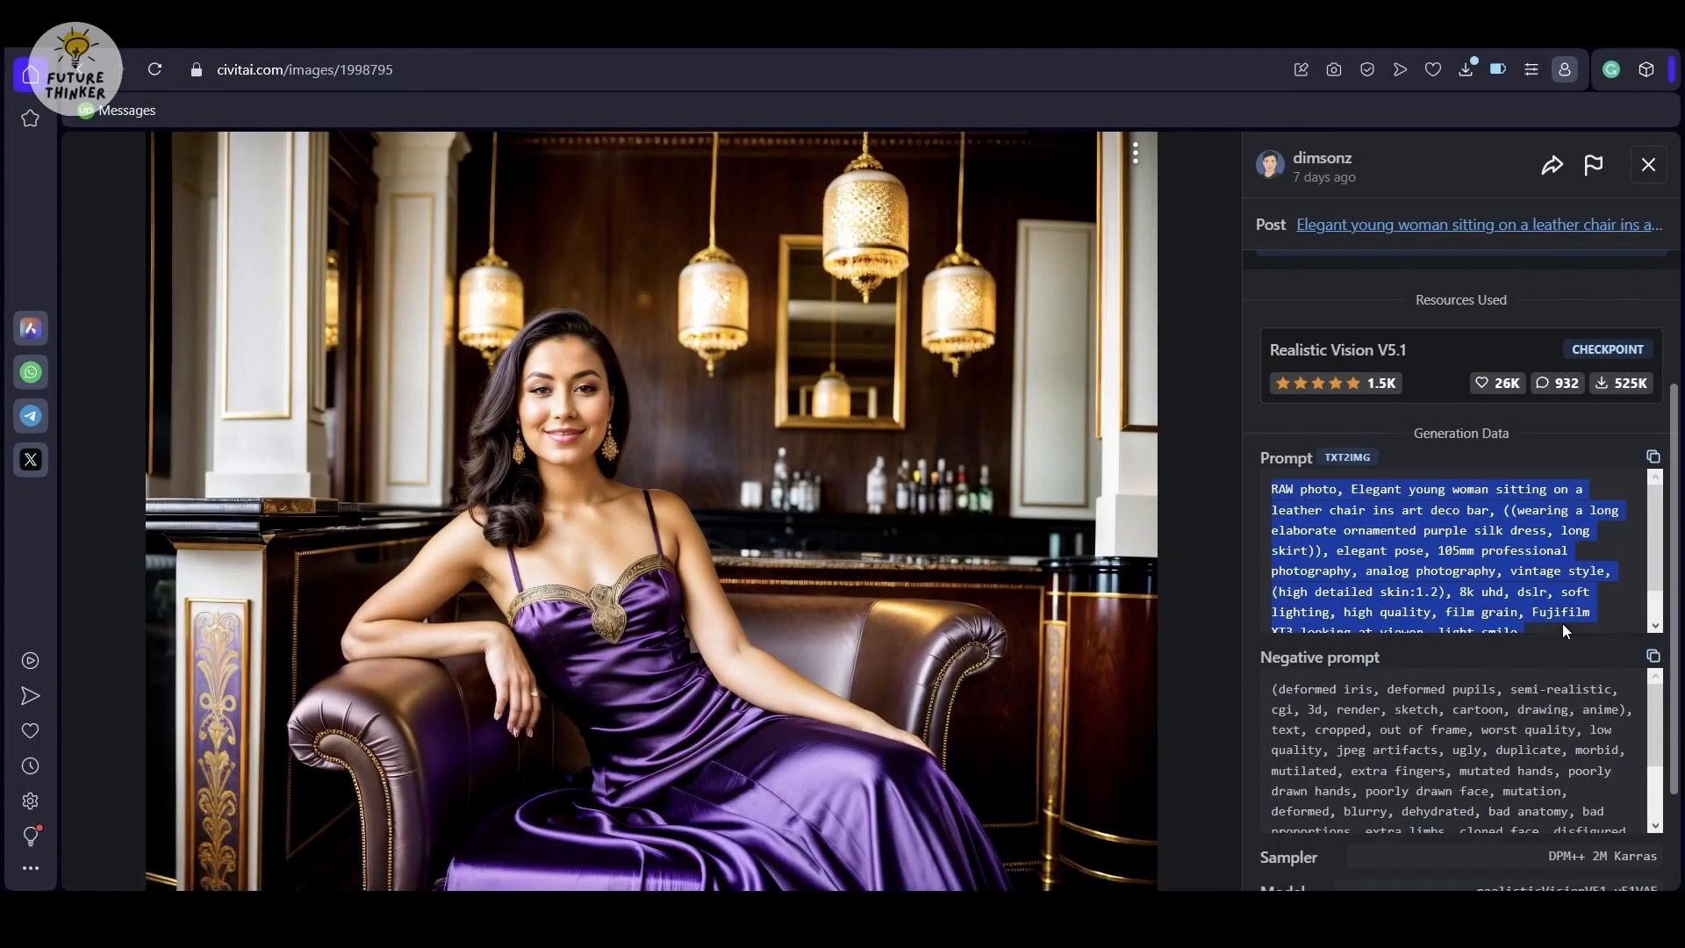
Copy the purple-dress portrait's prompt and carry it over to the Stable Diffusion window.
scroll("down", 3)
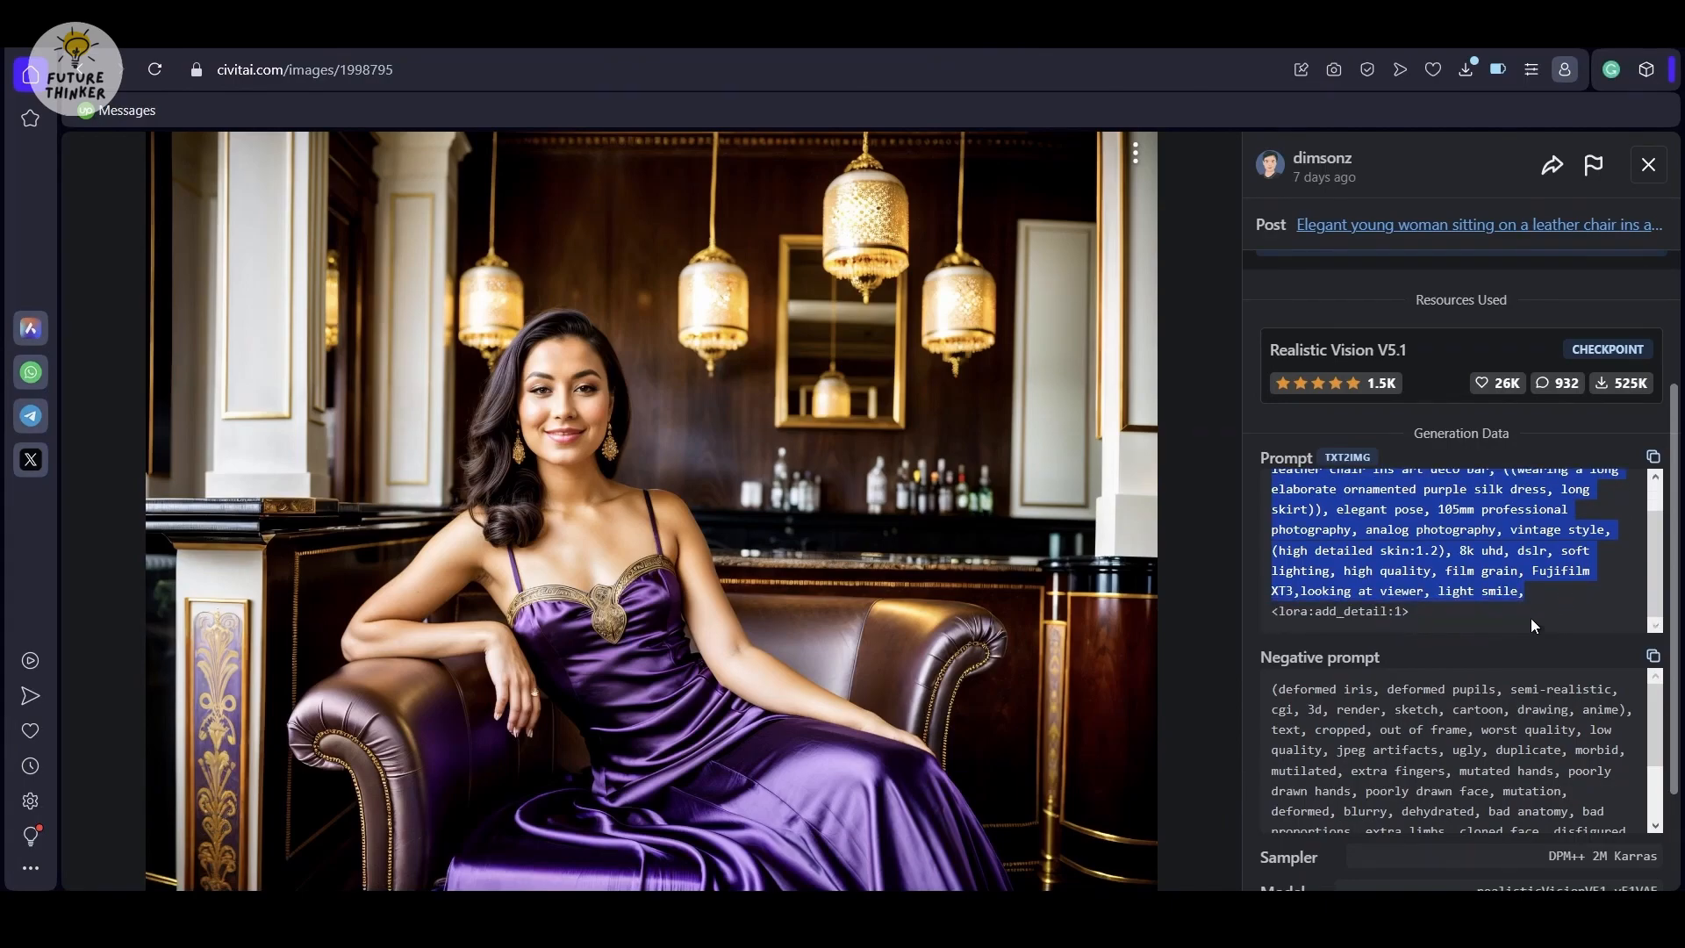
scroll("up", 3)
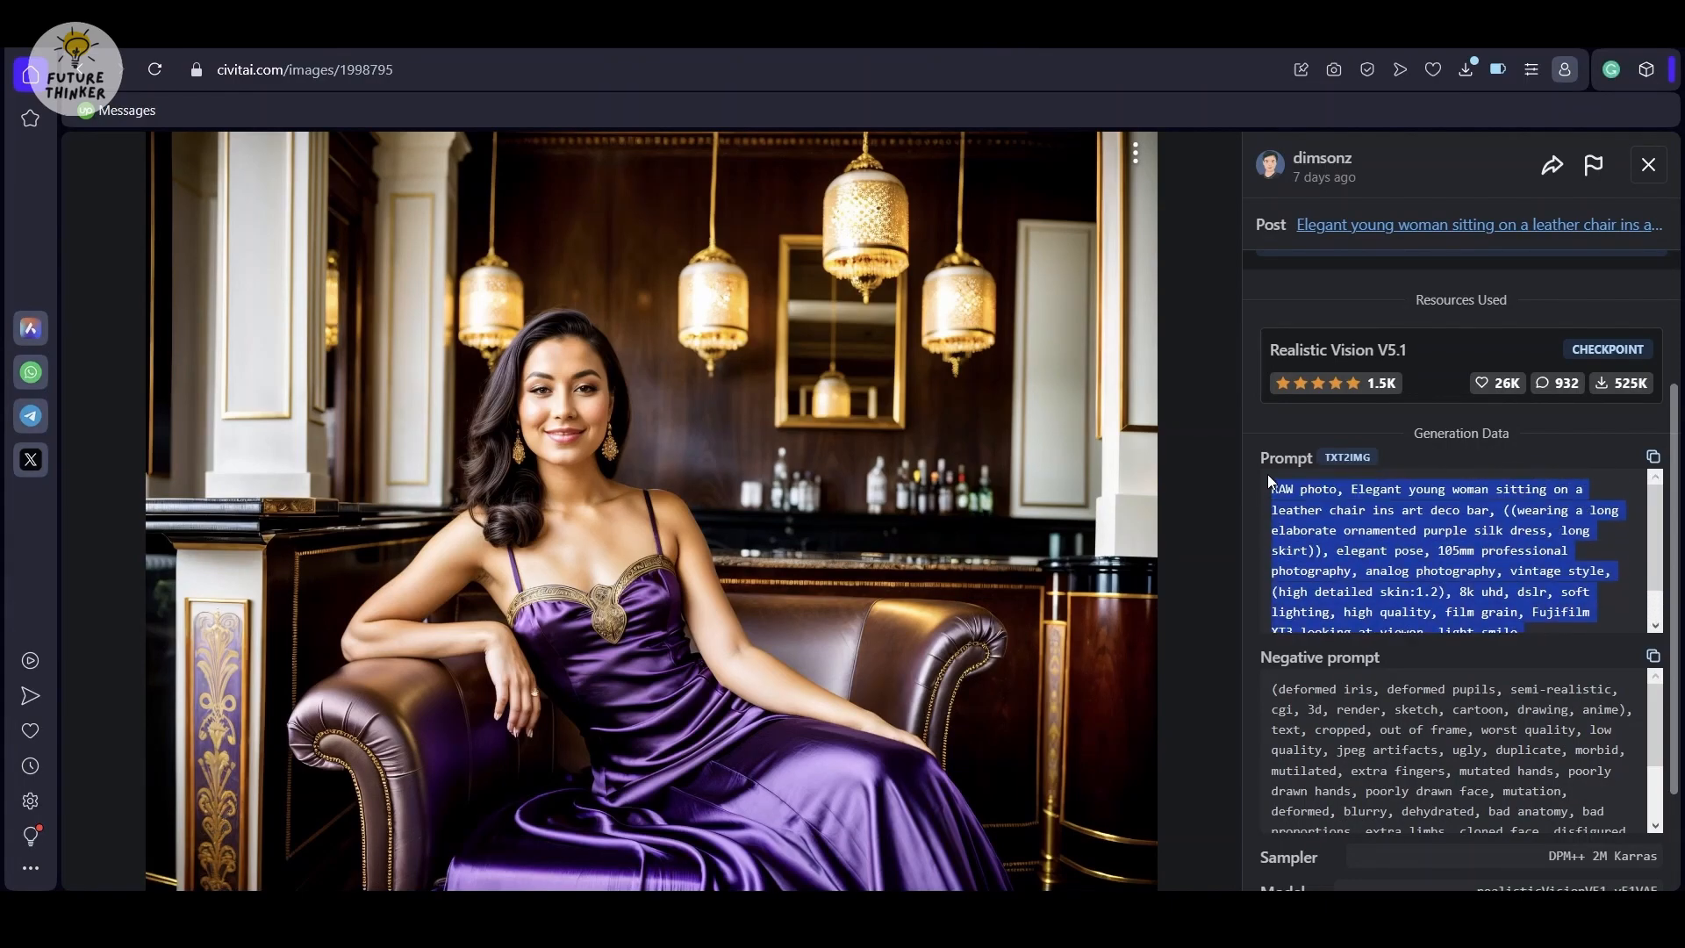
key("alt+tab")
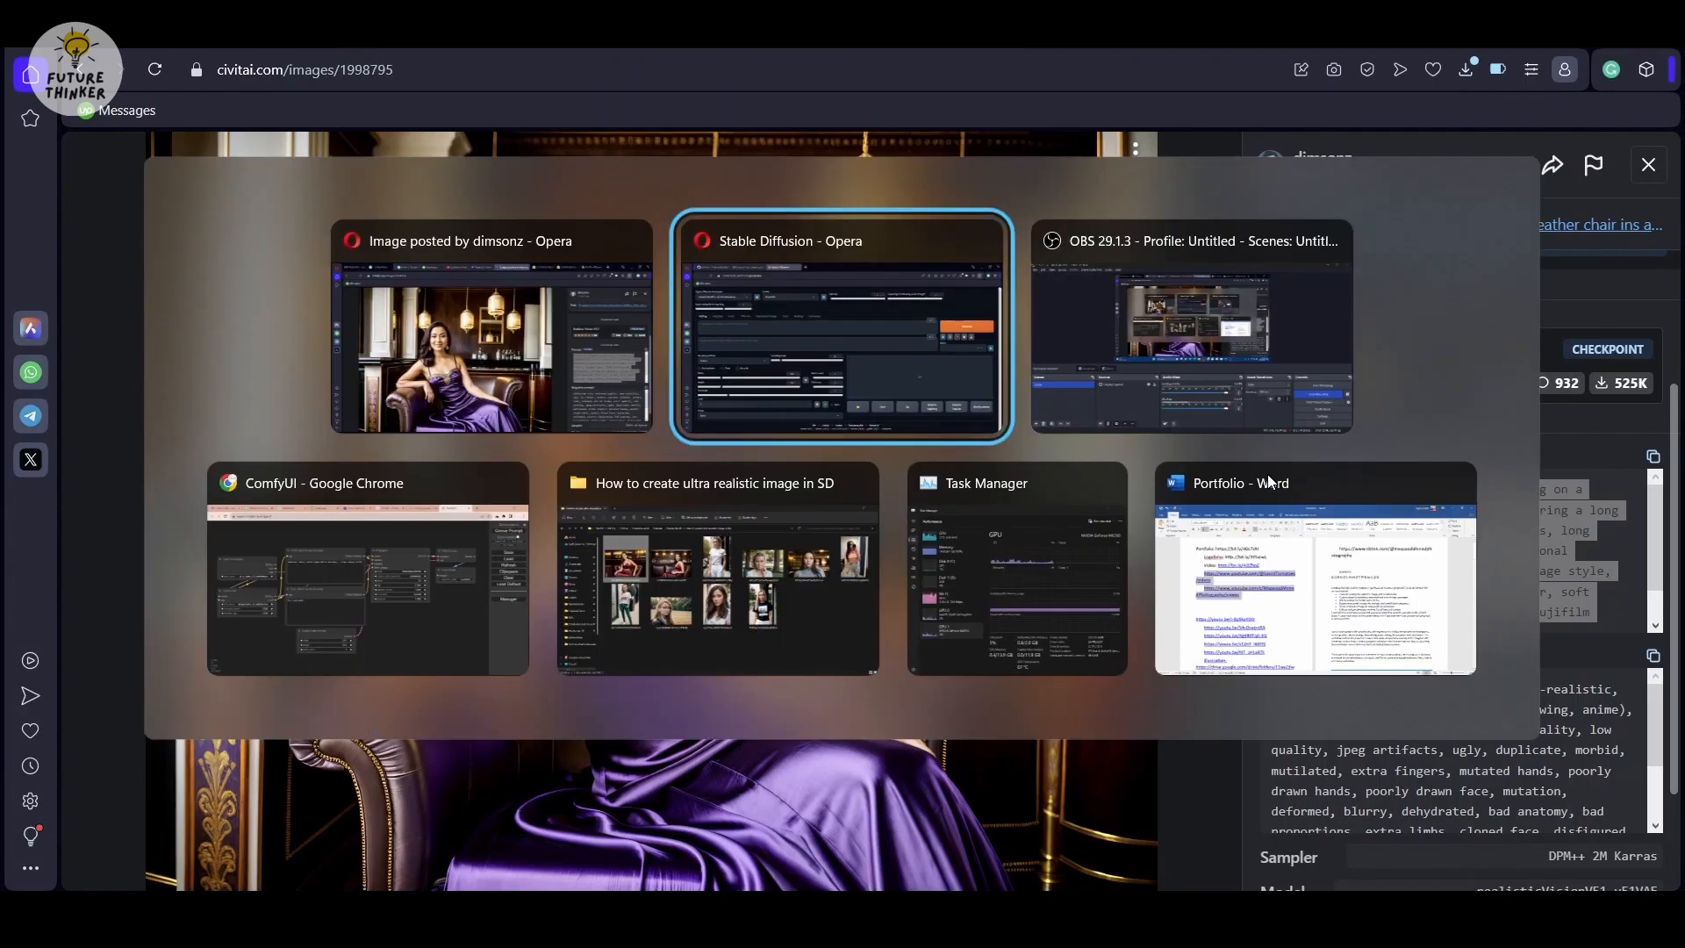
left_click(840, 327)
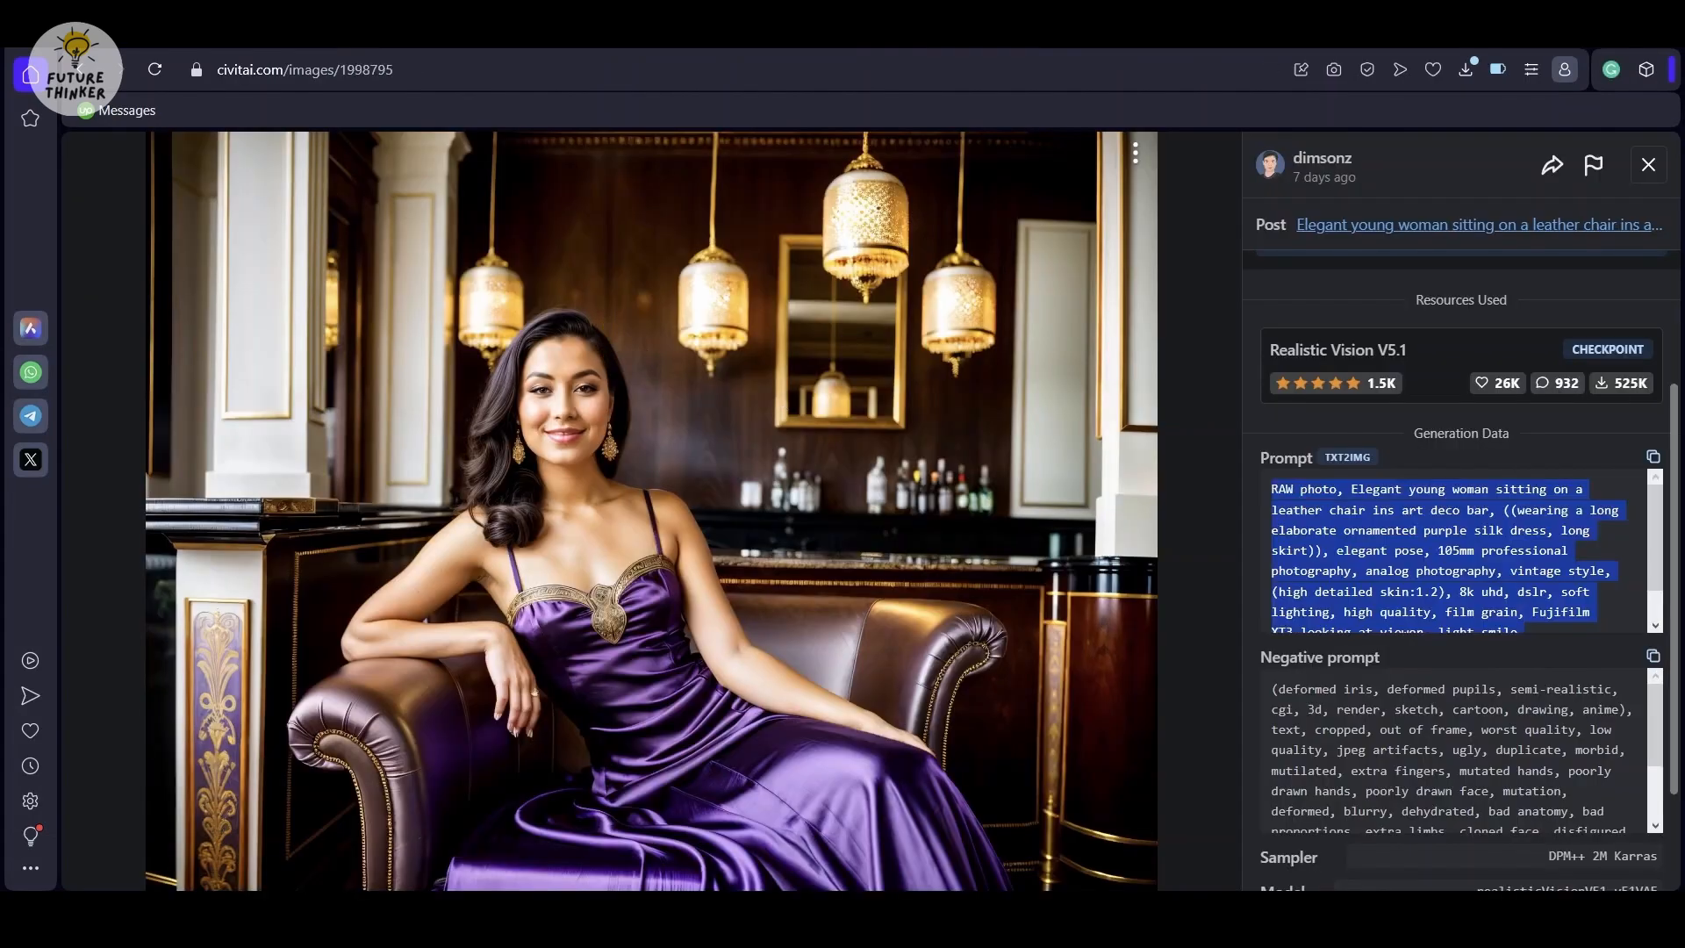
Return to the example and reveal its negative prompt, sampler, 30 steps, CFG 7 and seed.
scroll("down", 3)
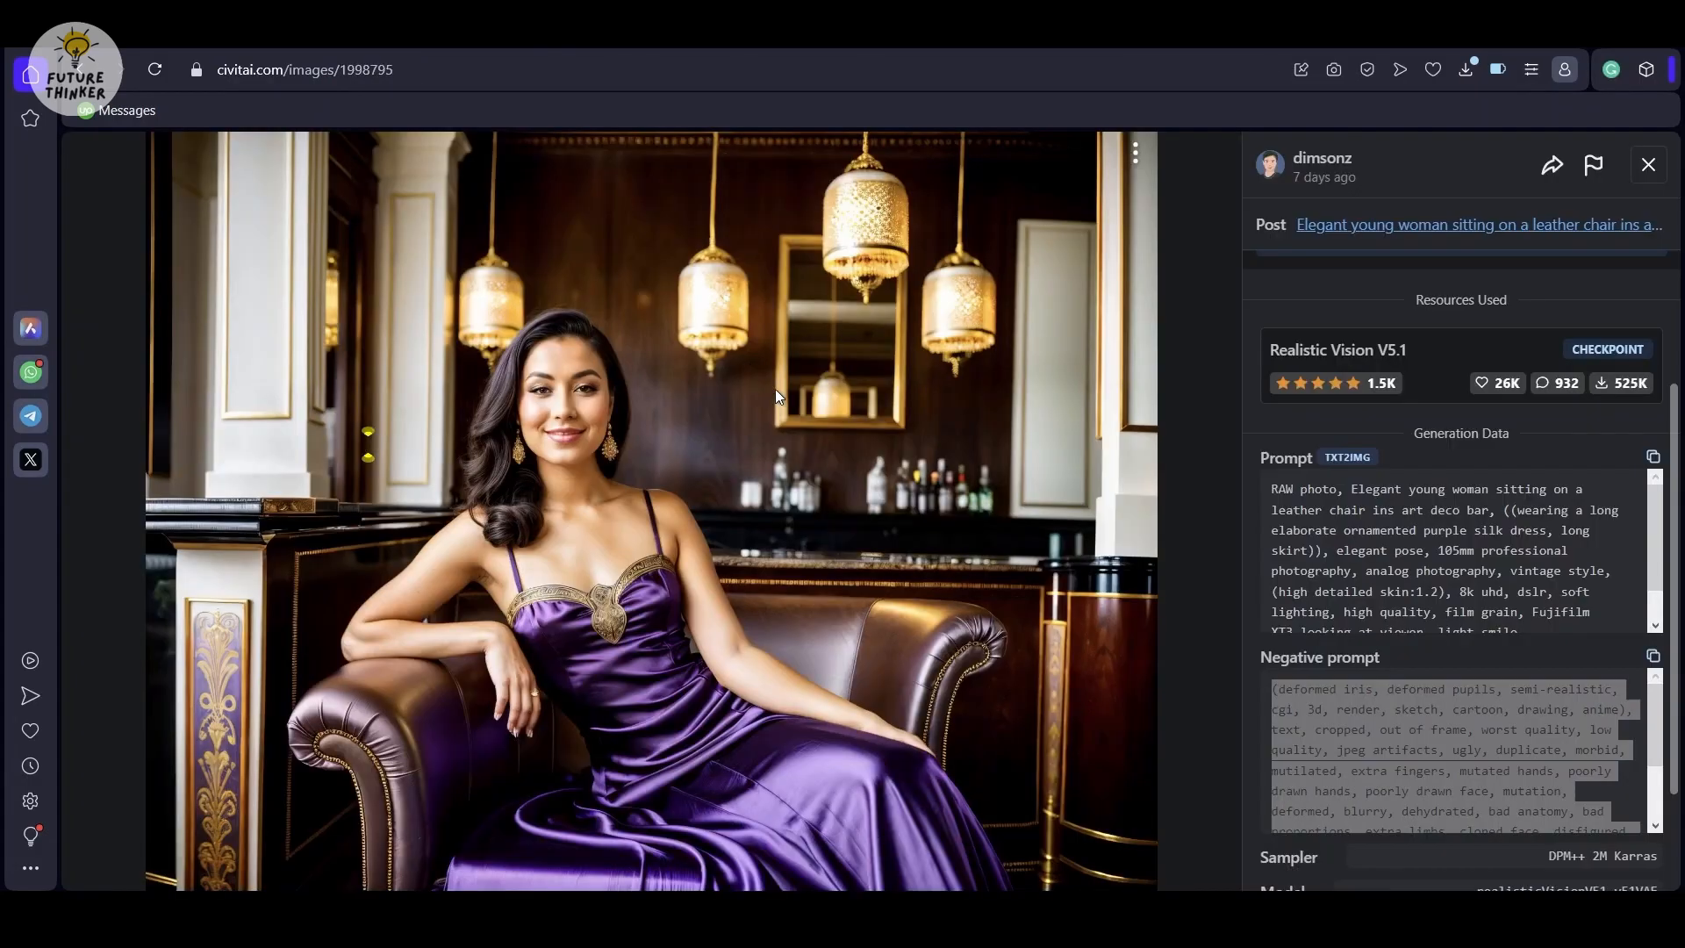
left_click(1336, 349)
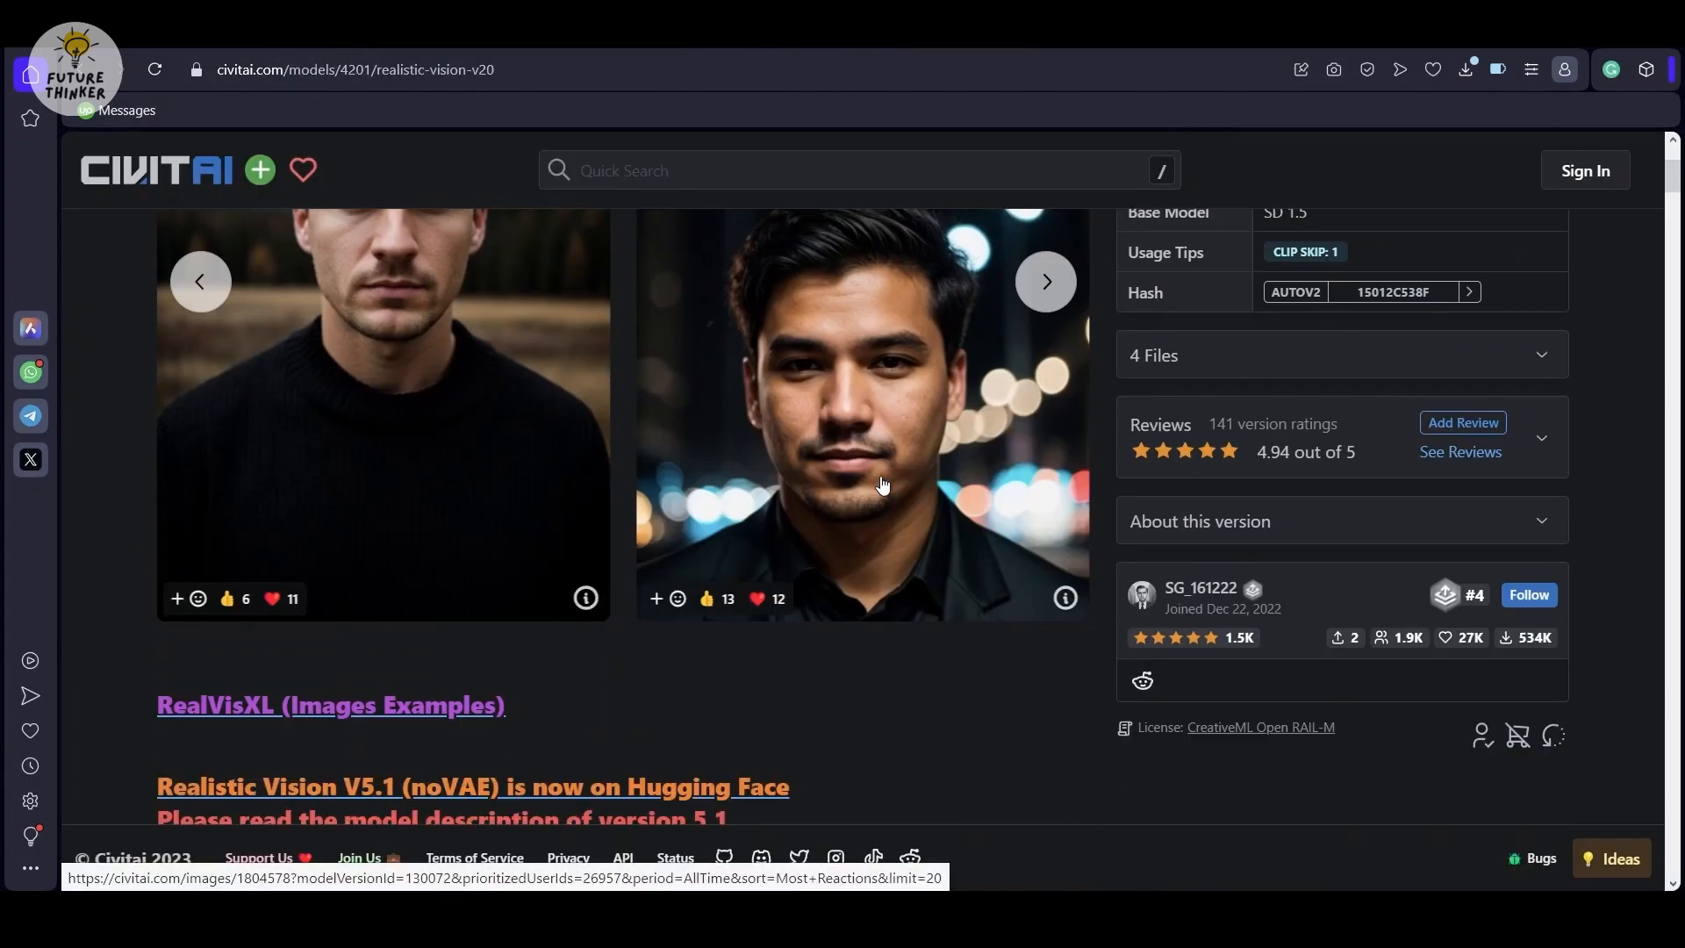
scroll("down", 3)
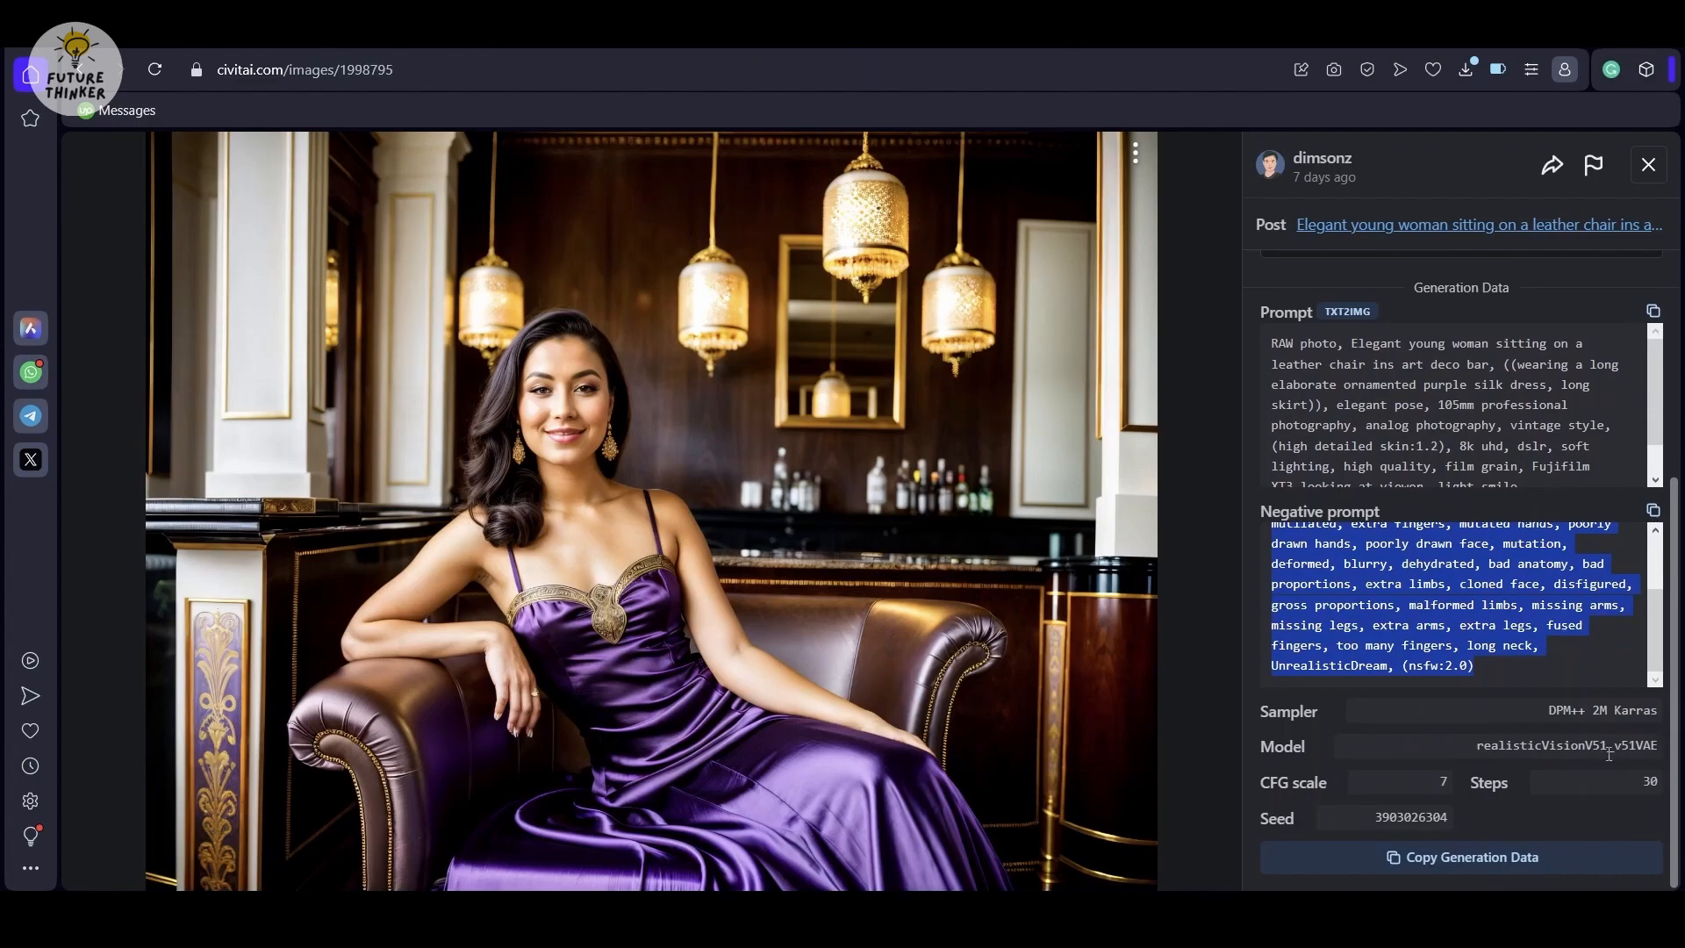
double_click(1410, 818)
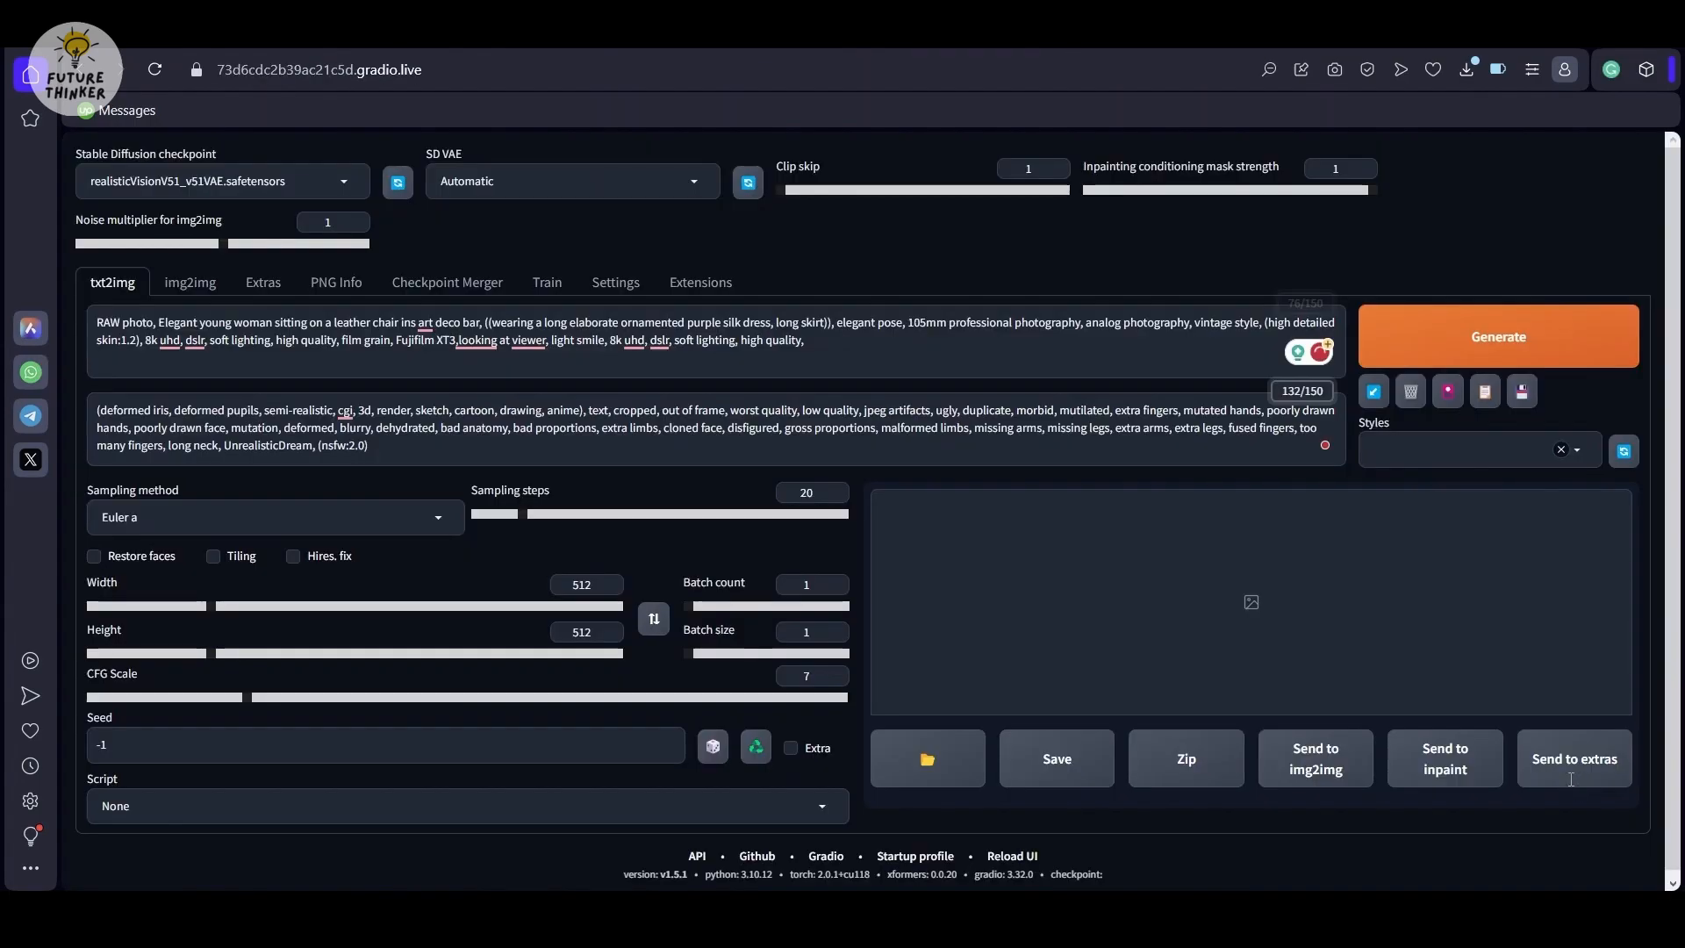
left_click(284, 745)
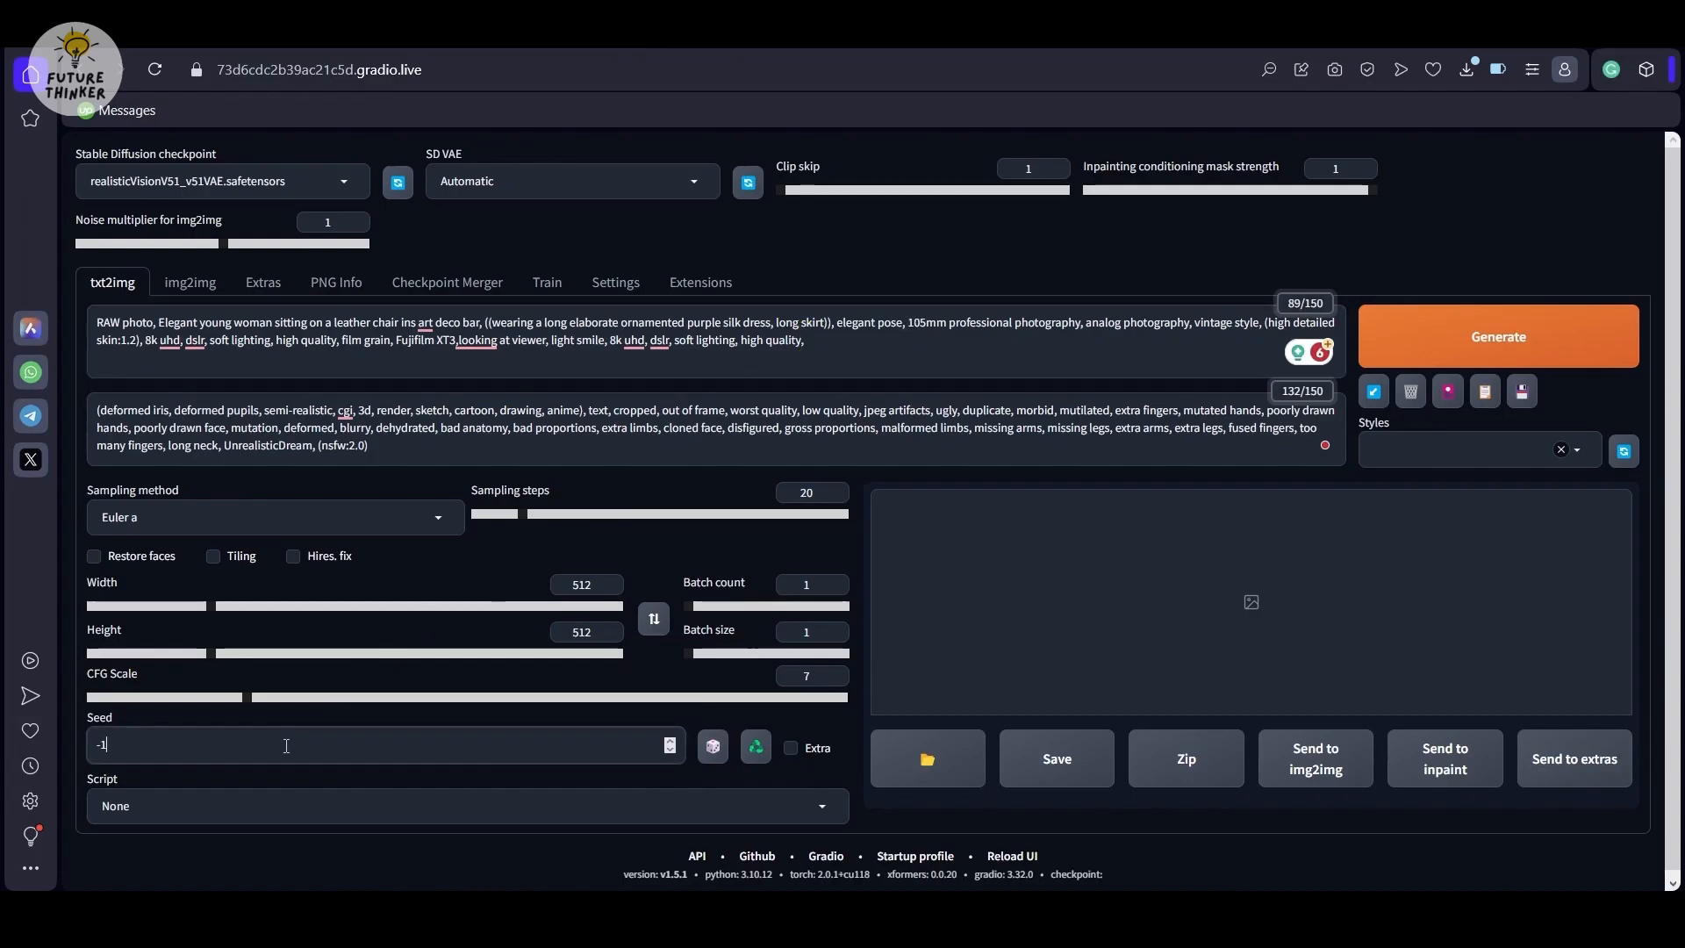
left_click(711, 746)
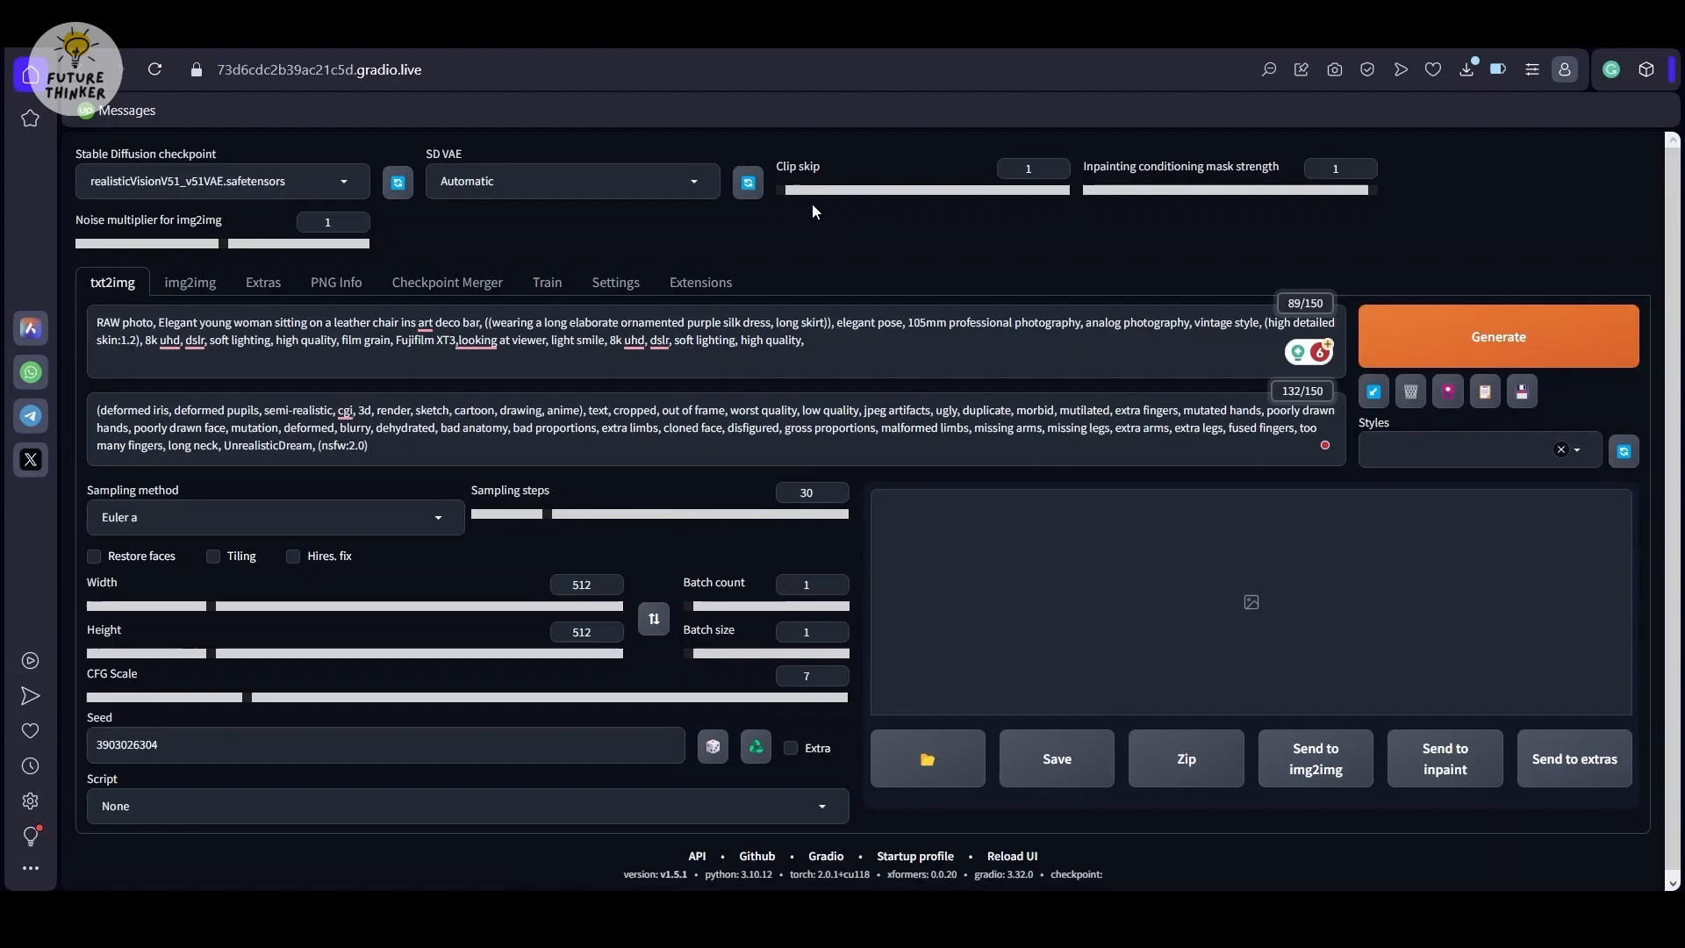
left_click(801, 189)
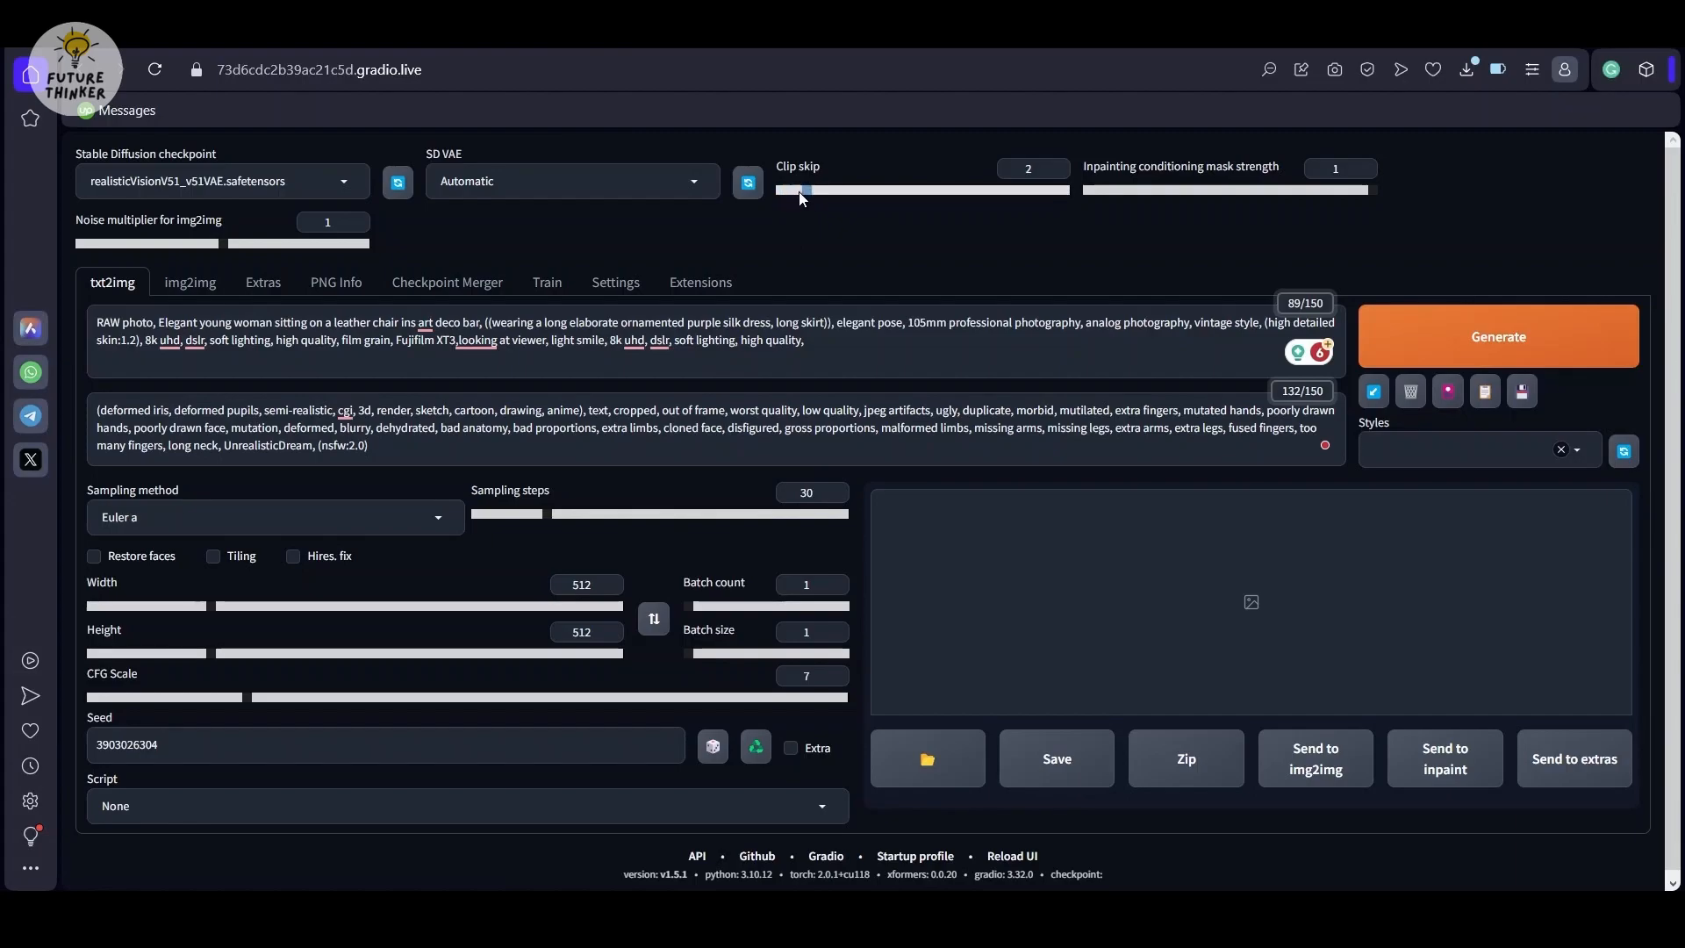
Choose DPM++ 2M Karras sampling and set the image width to 786.
left_click(274, 516)
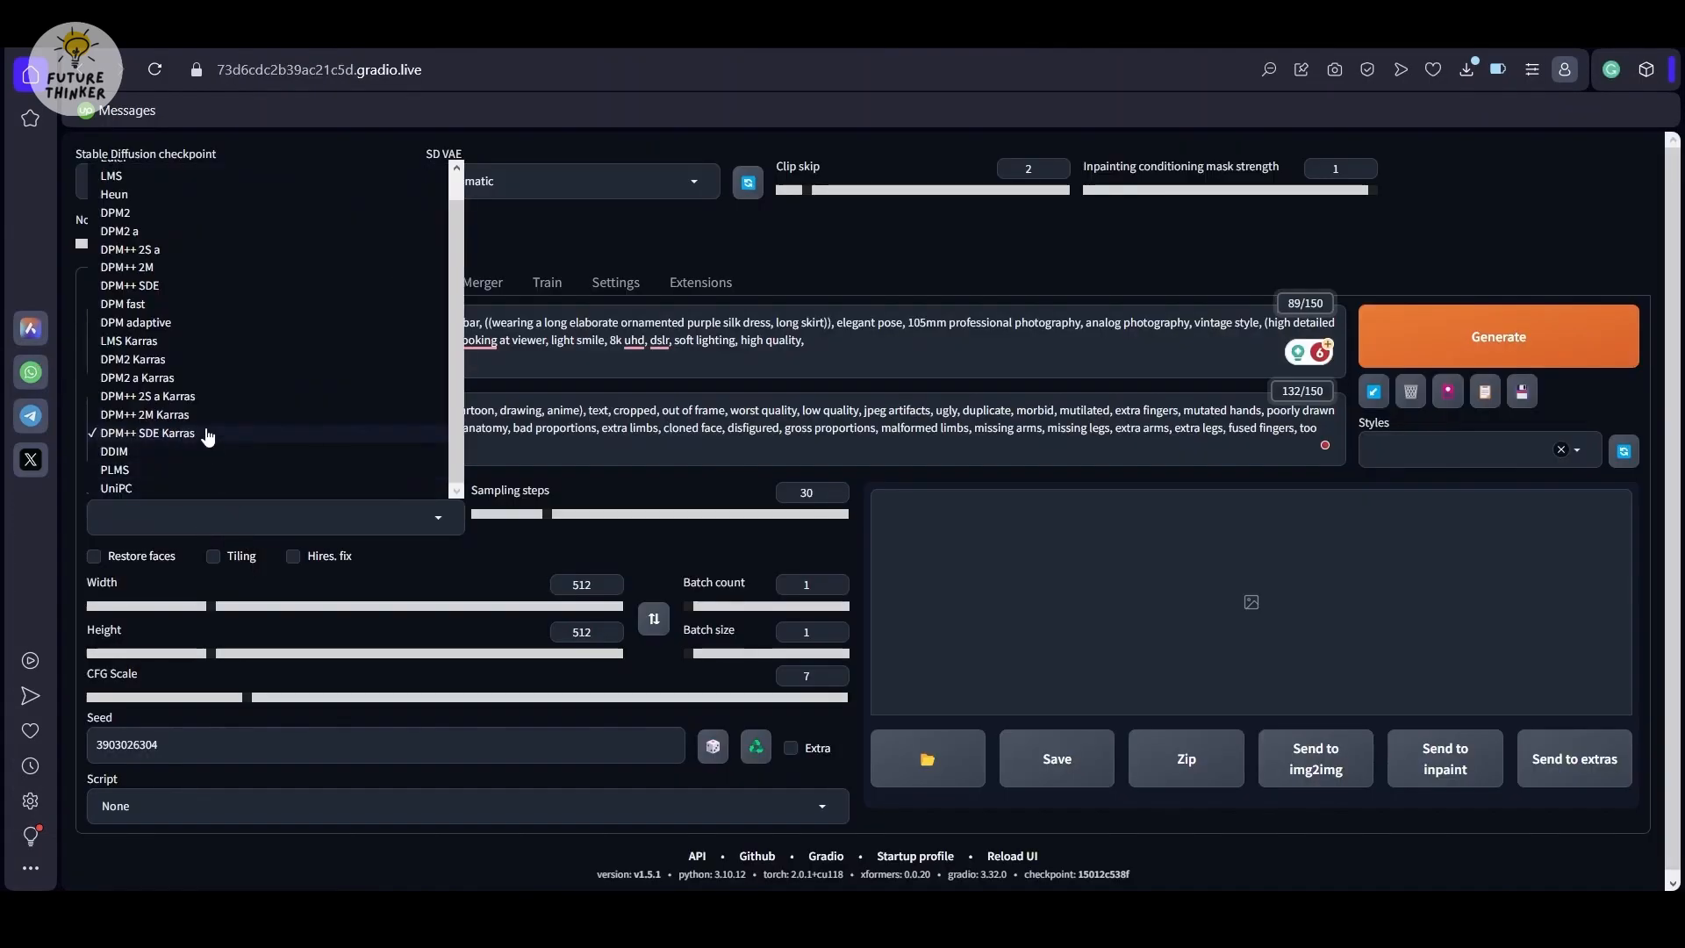
mouse_move(167, 420)
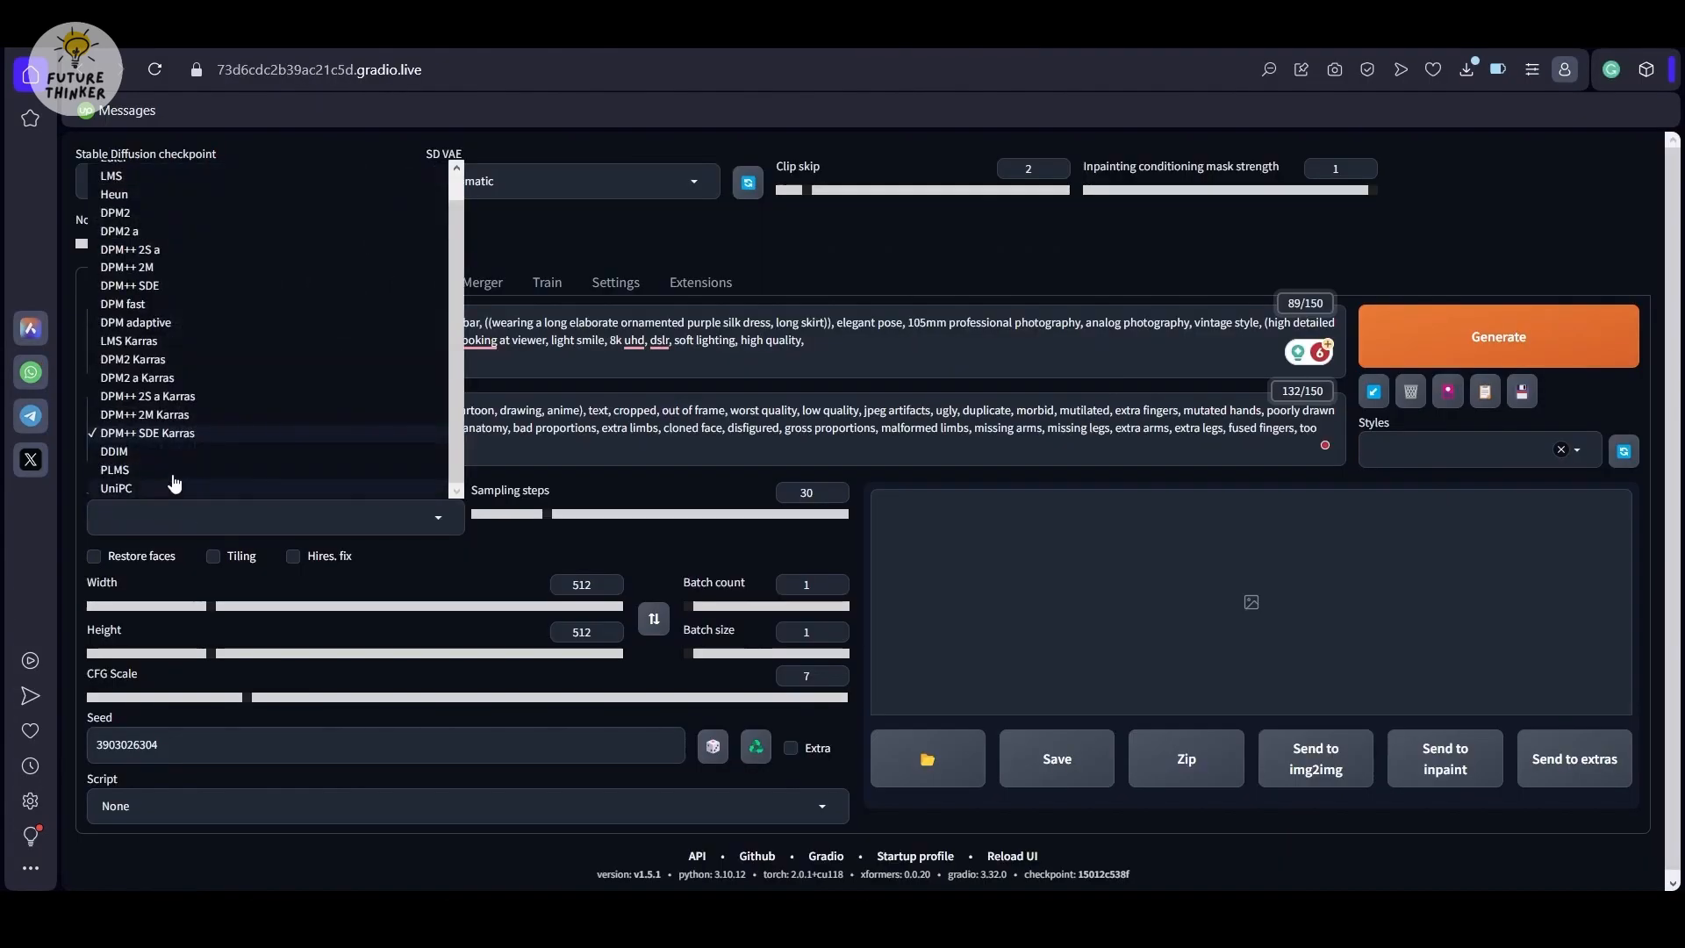
left_click(144, 415)
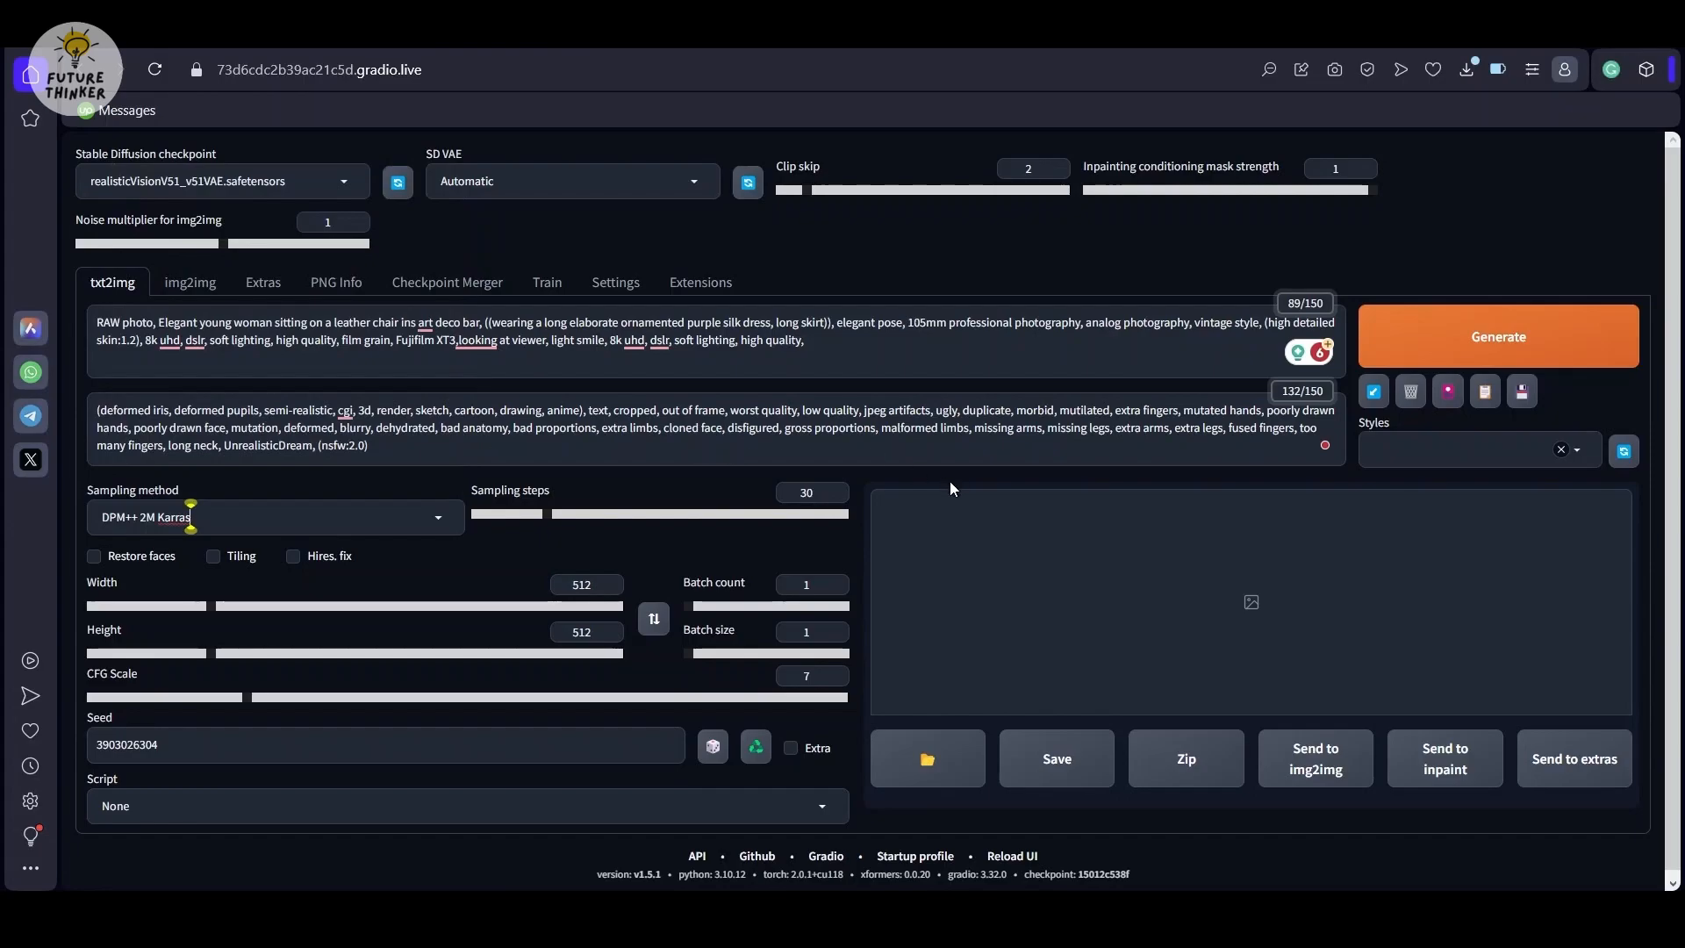
left_click(316, 69)
type("768")
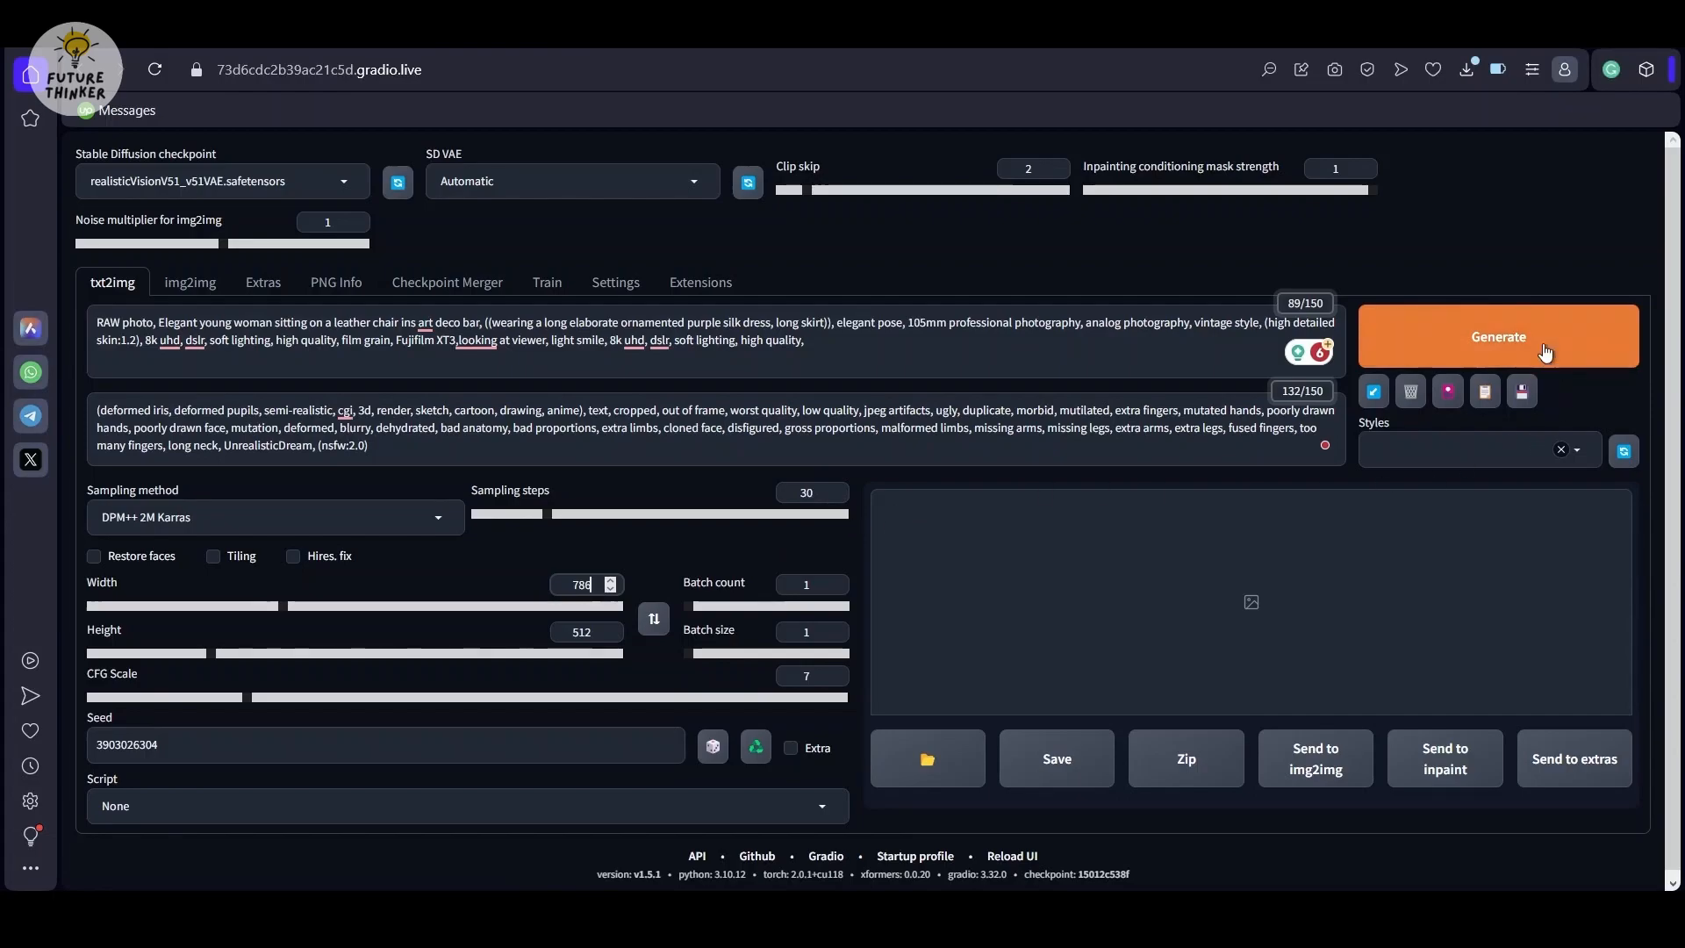
left_click(1496, 335)
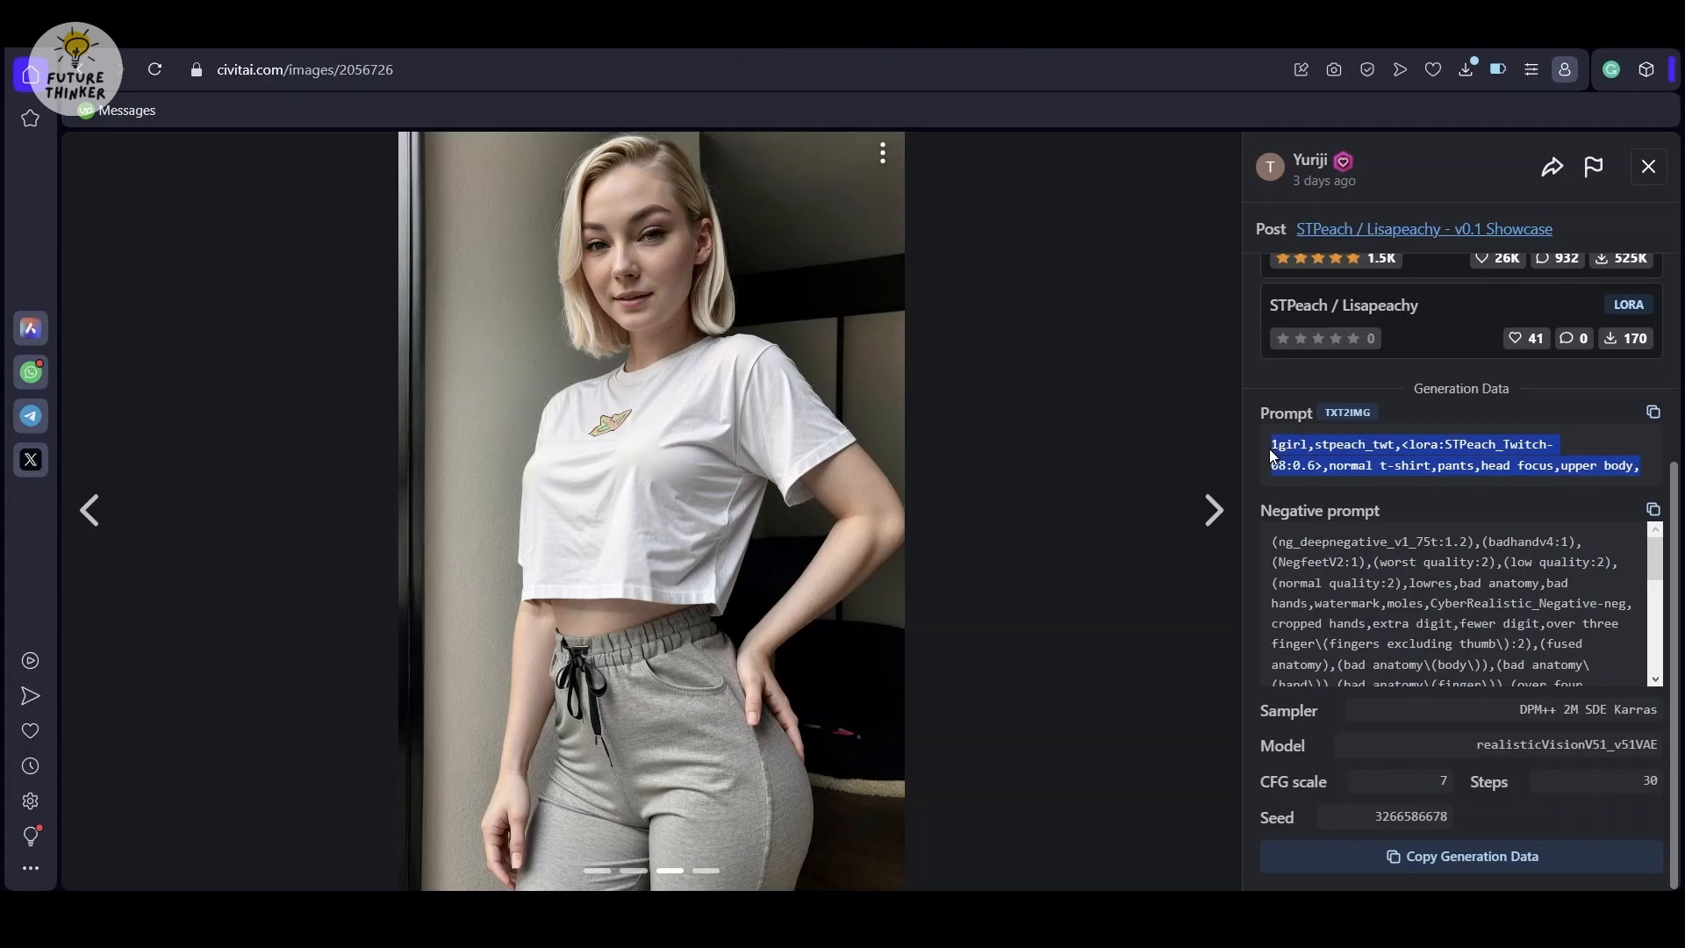
mouse_move(1309, 504)
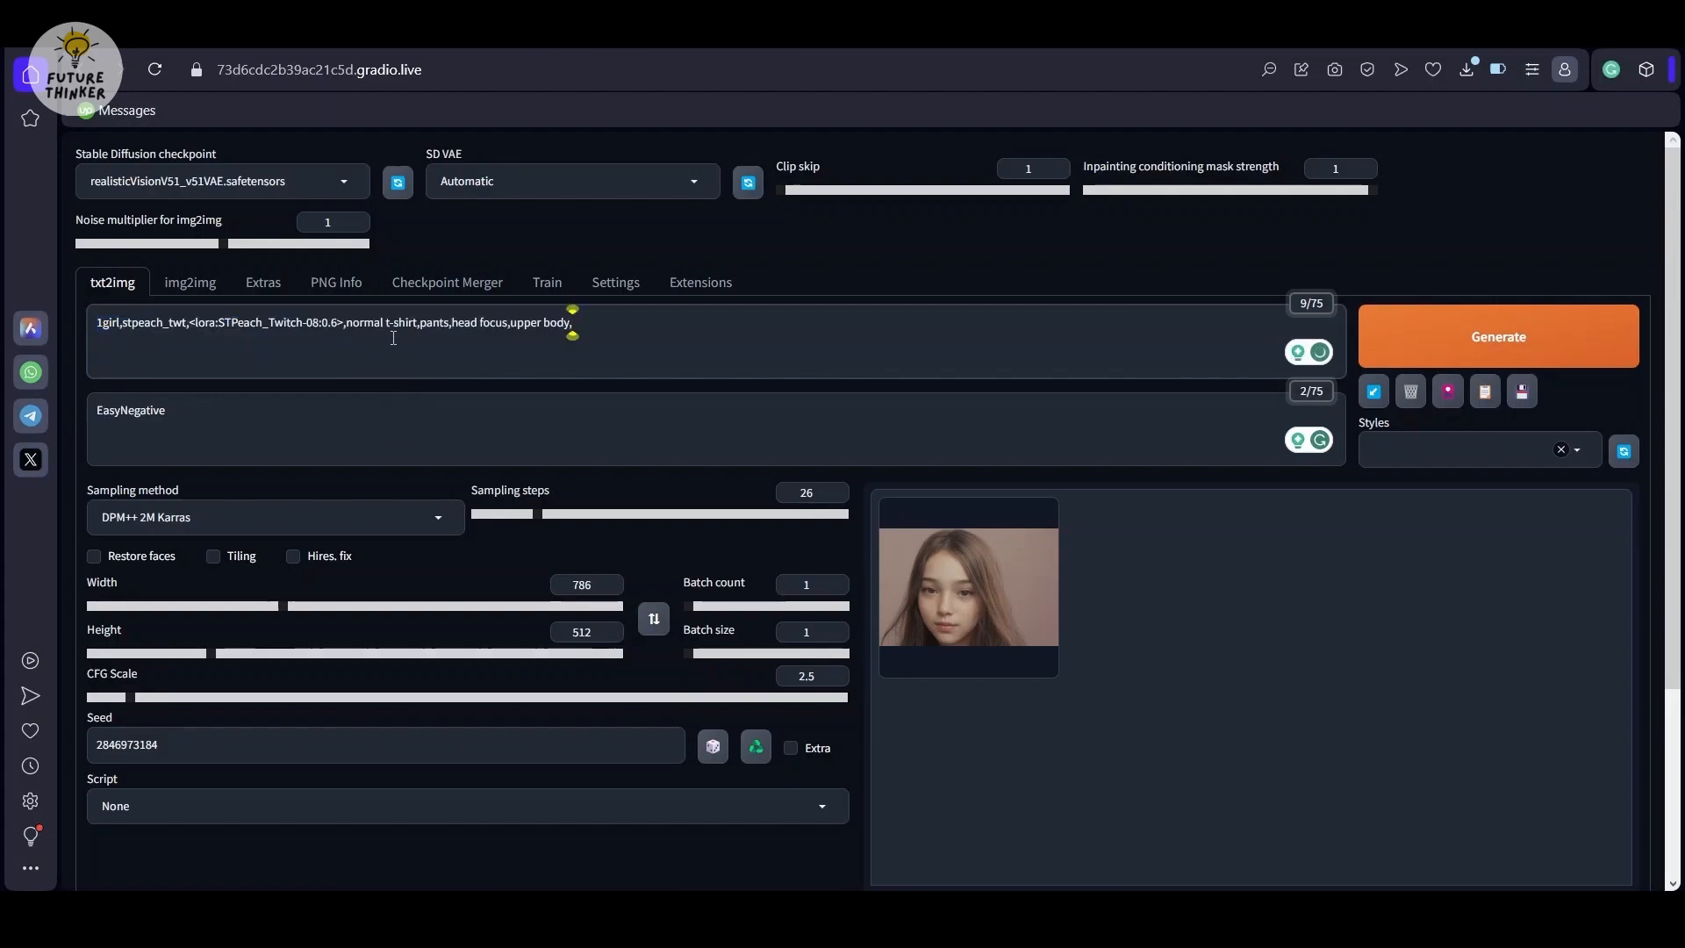
Fill txt2img with the t-shirt portrait's prompt and its long negative prompt from Civitai.
double_click(264, 323)
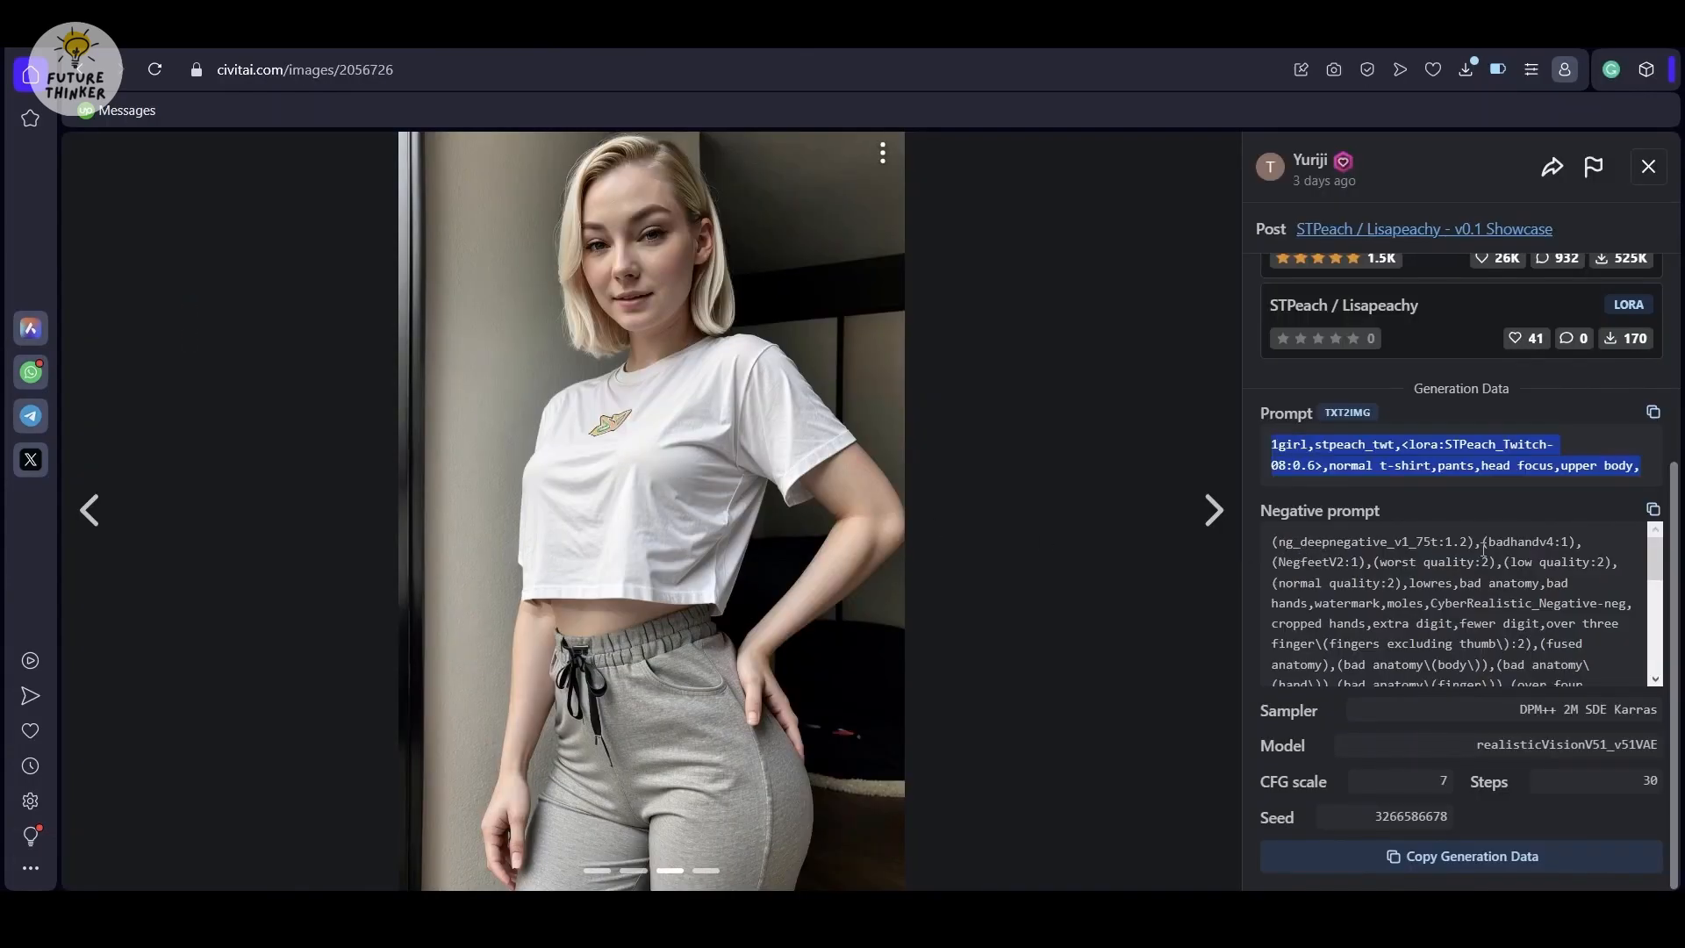
scroll("down", 3)
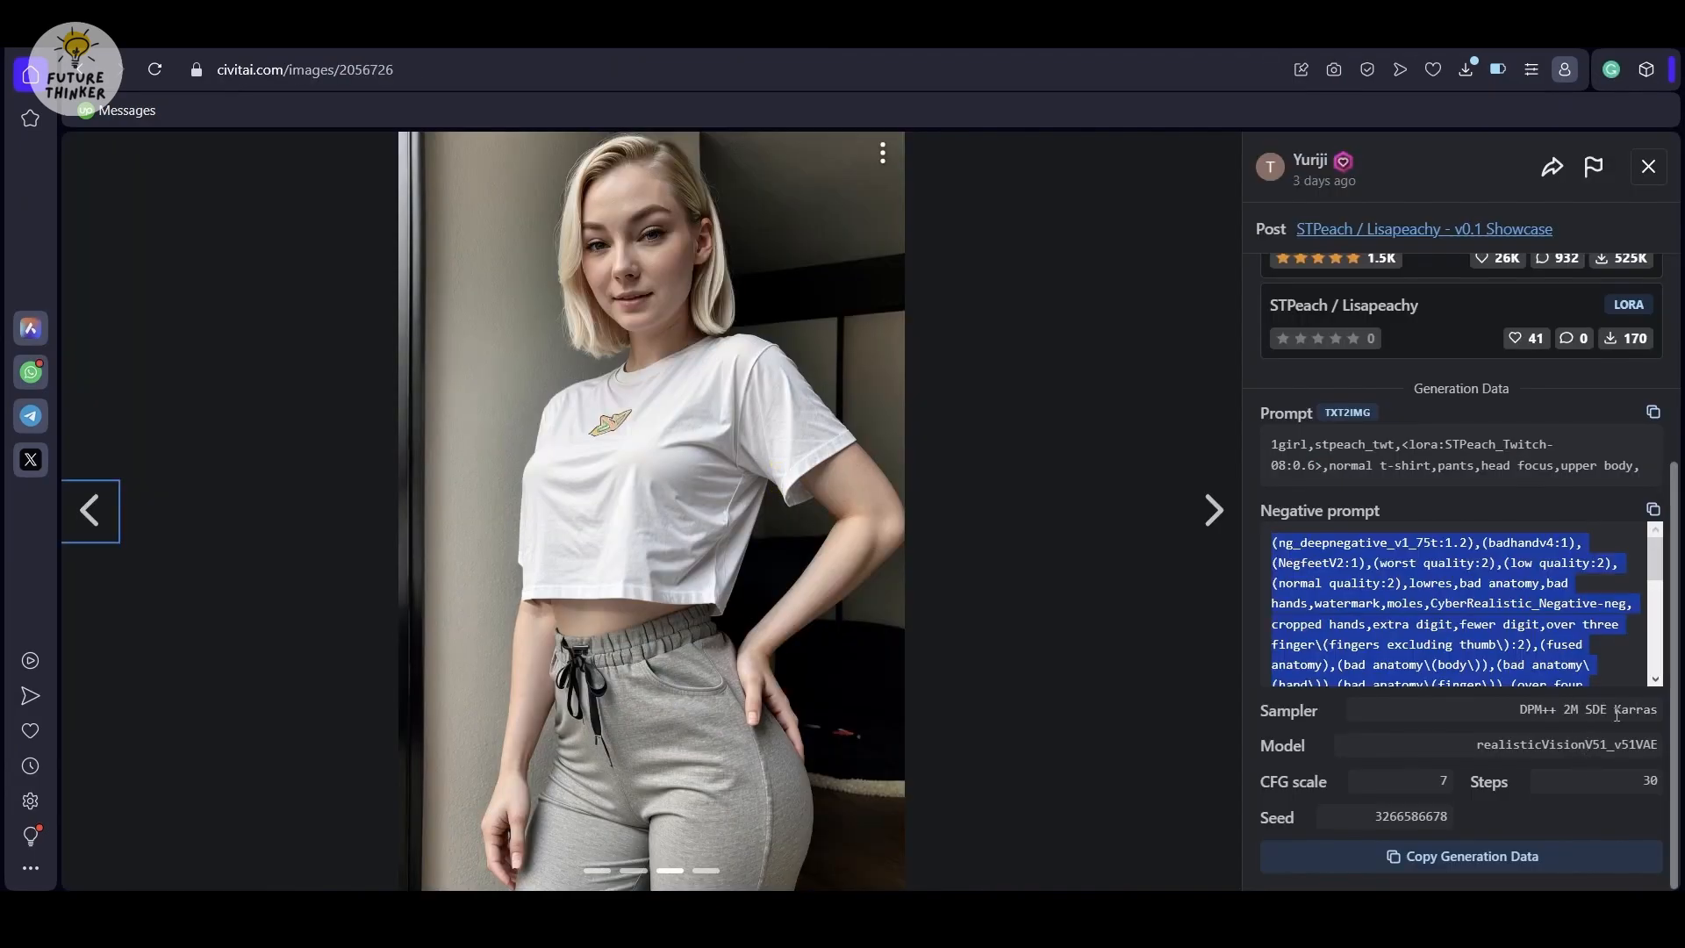
double_click(1410, 817)
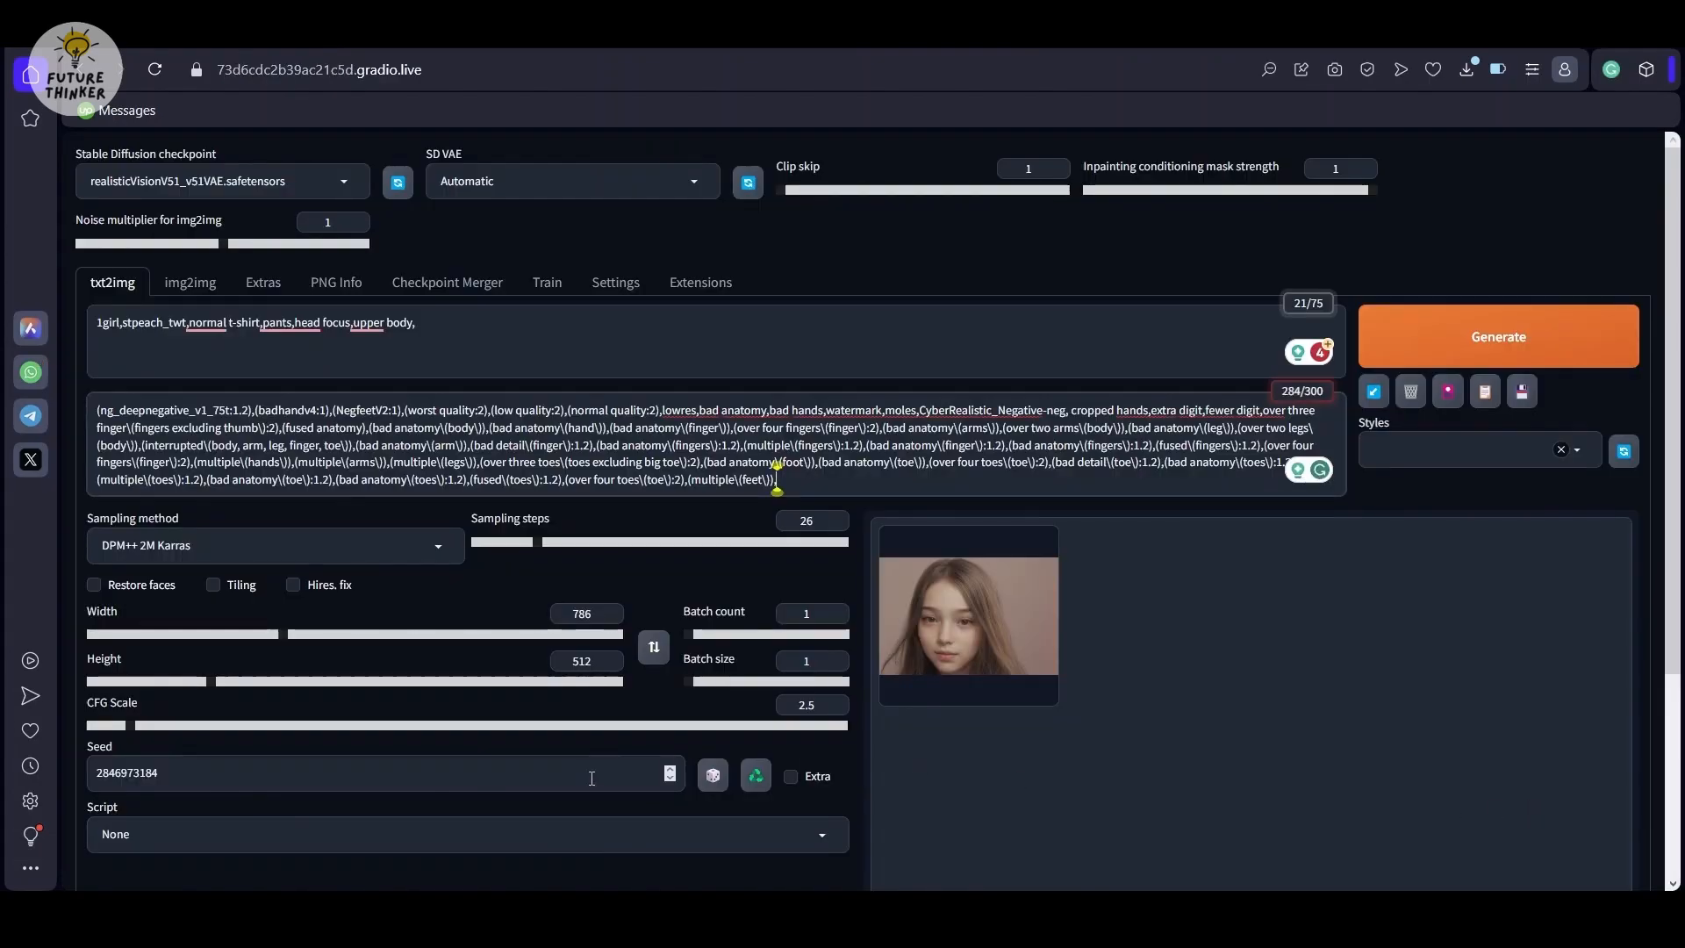
left_click(755, 774)
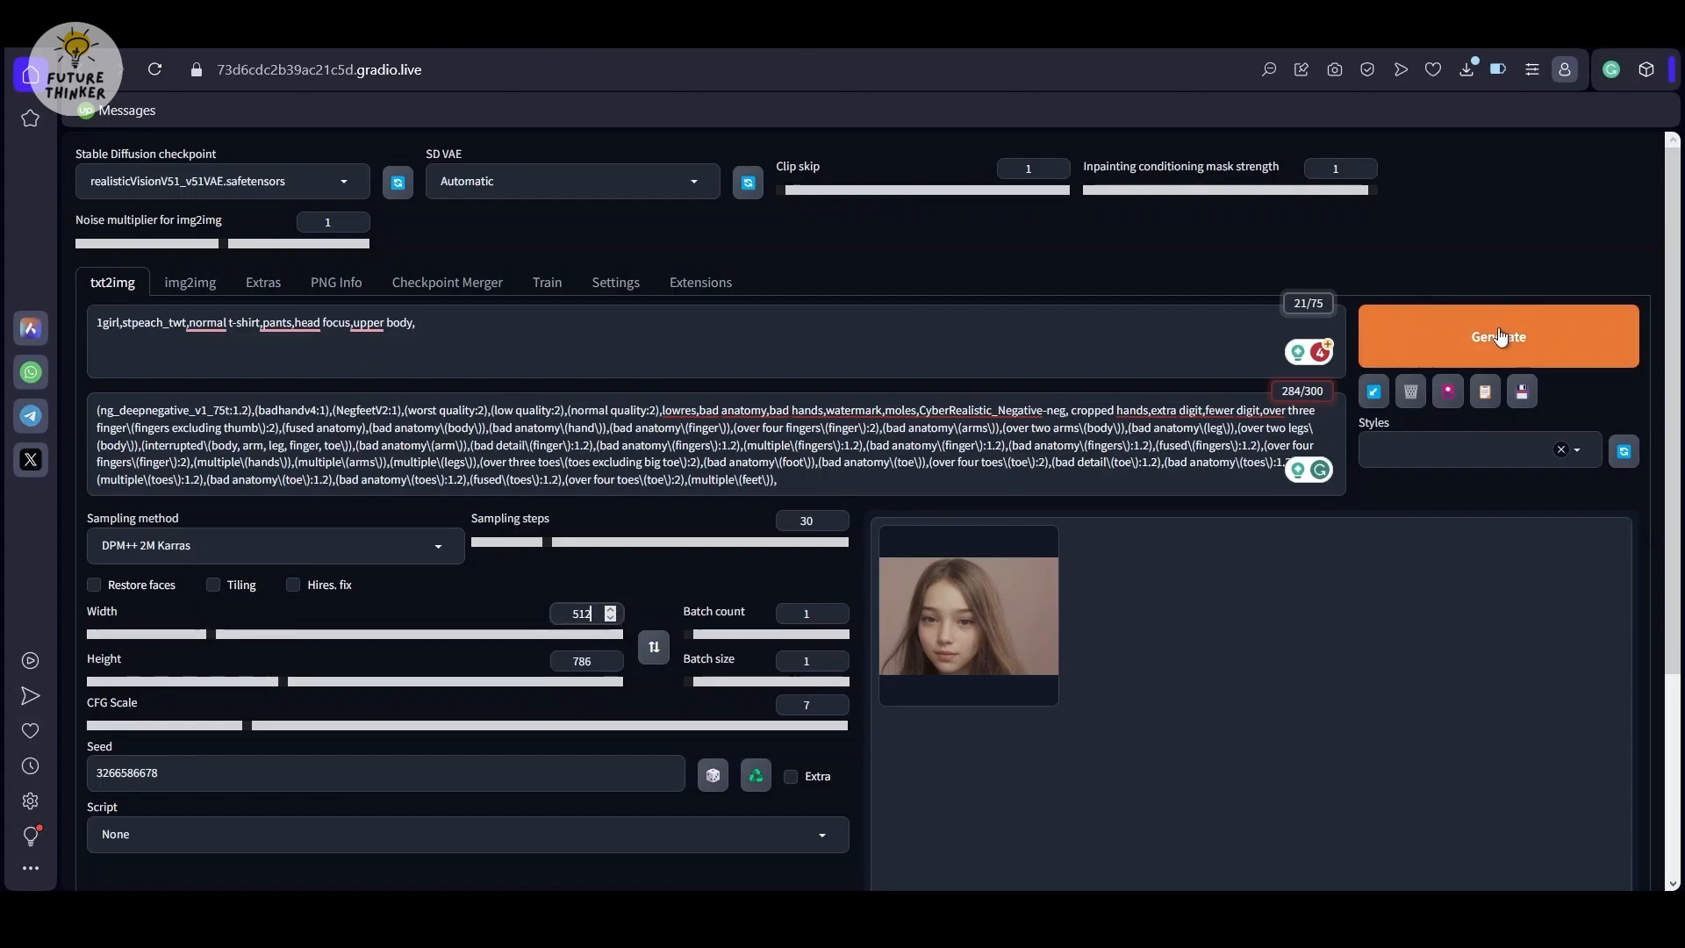
left_click(1498, 335)
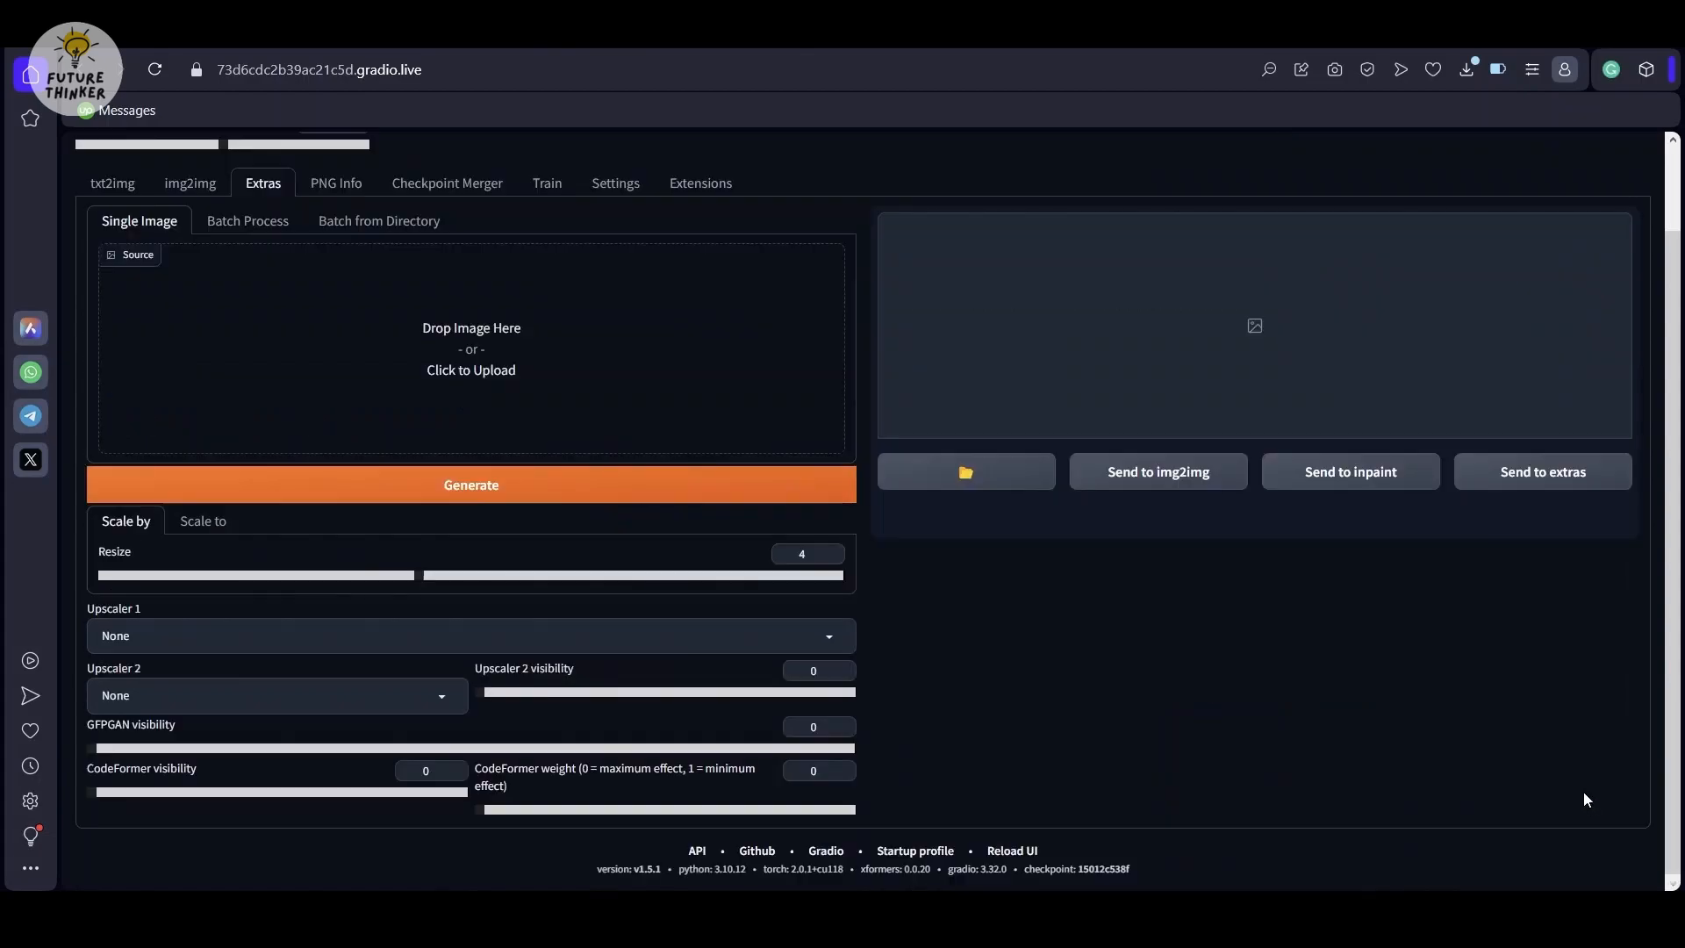
Load the generated portrait into Extras with resize 4 and R-ESRGAN 4x+ as Upscaler 1.
left_click(471, 355)
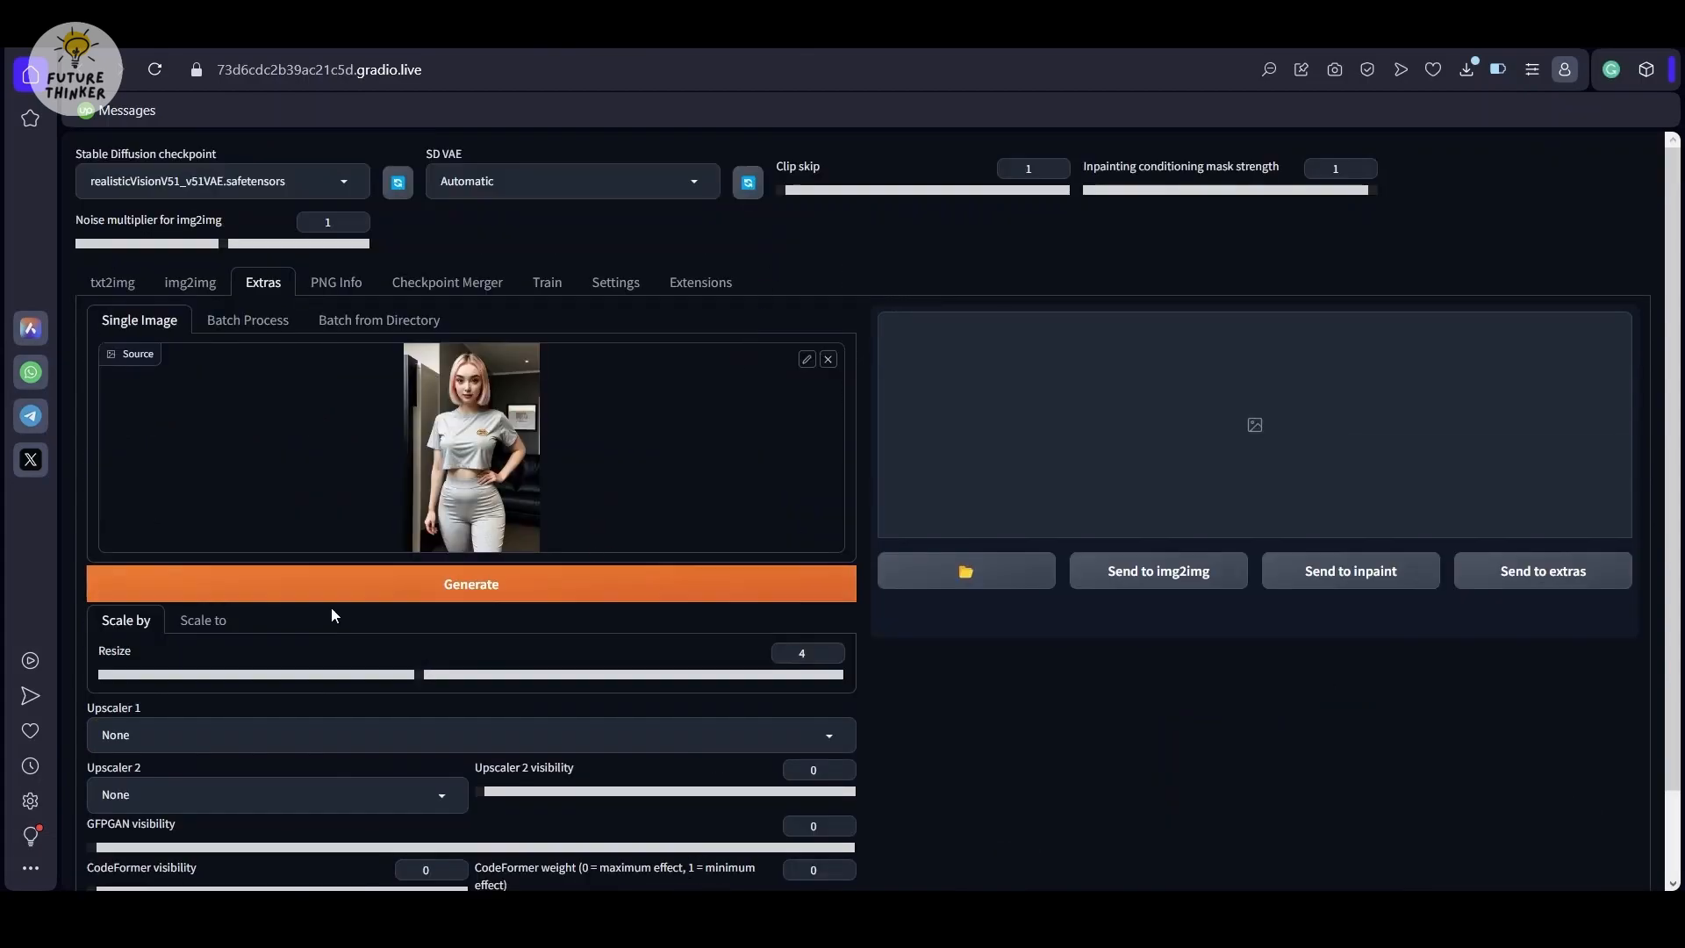
left_click(470, 733)
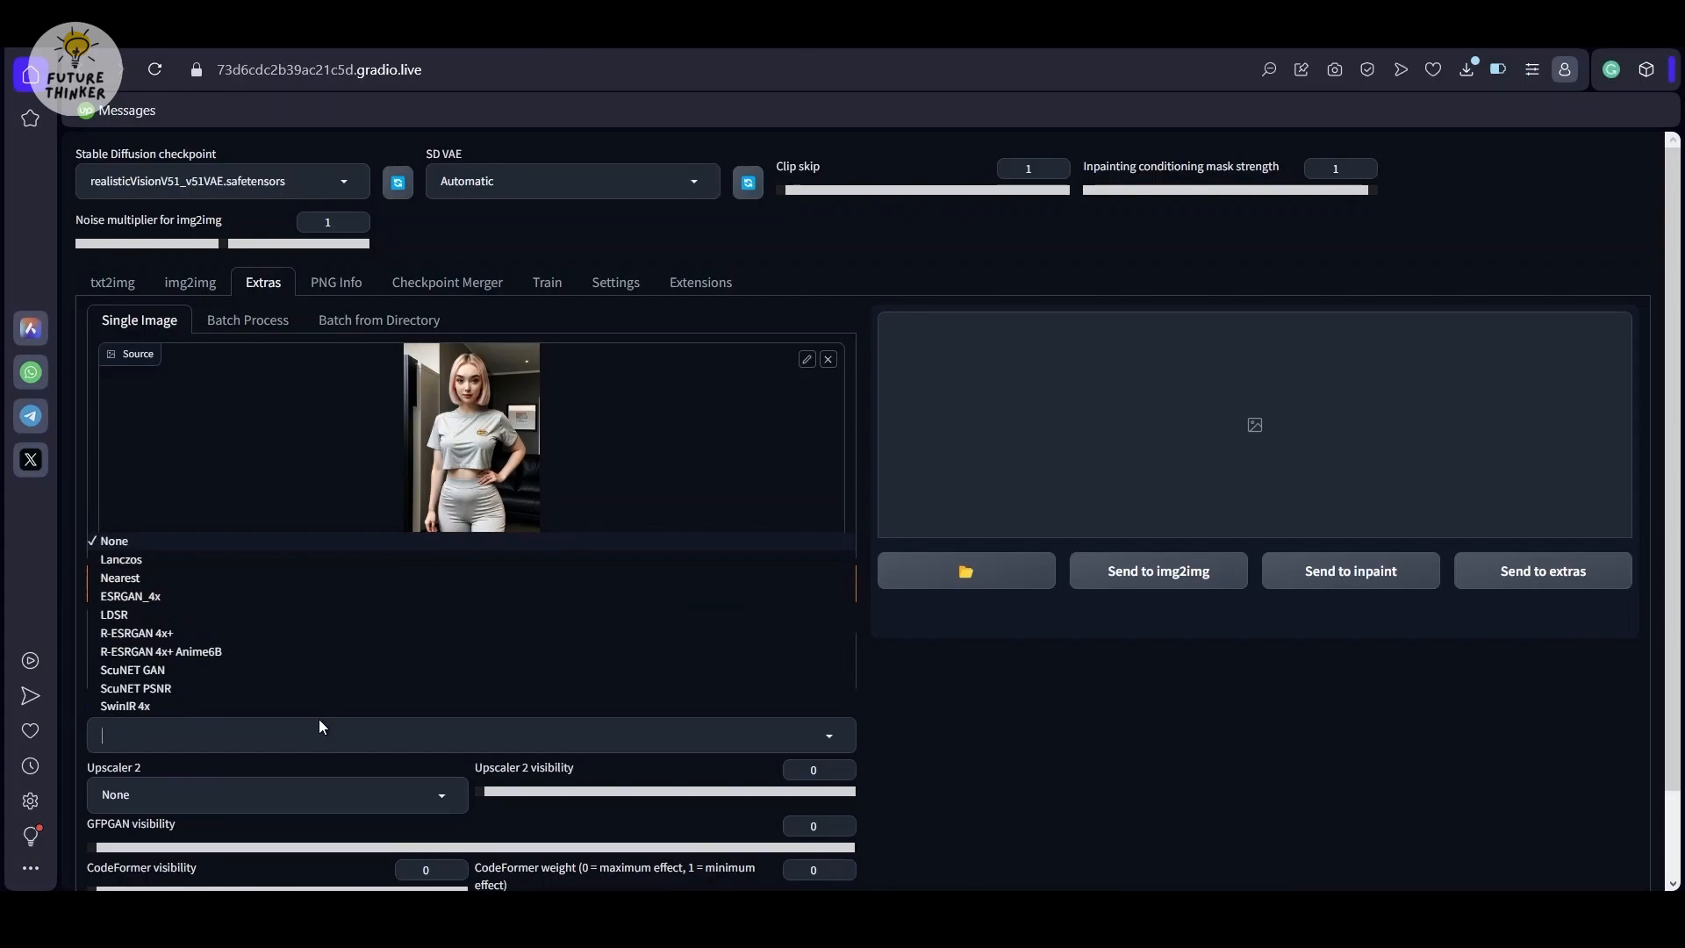
left_click(137, 632)
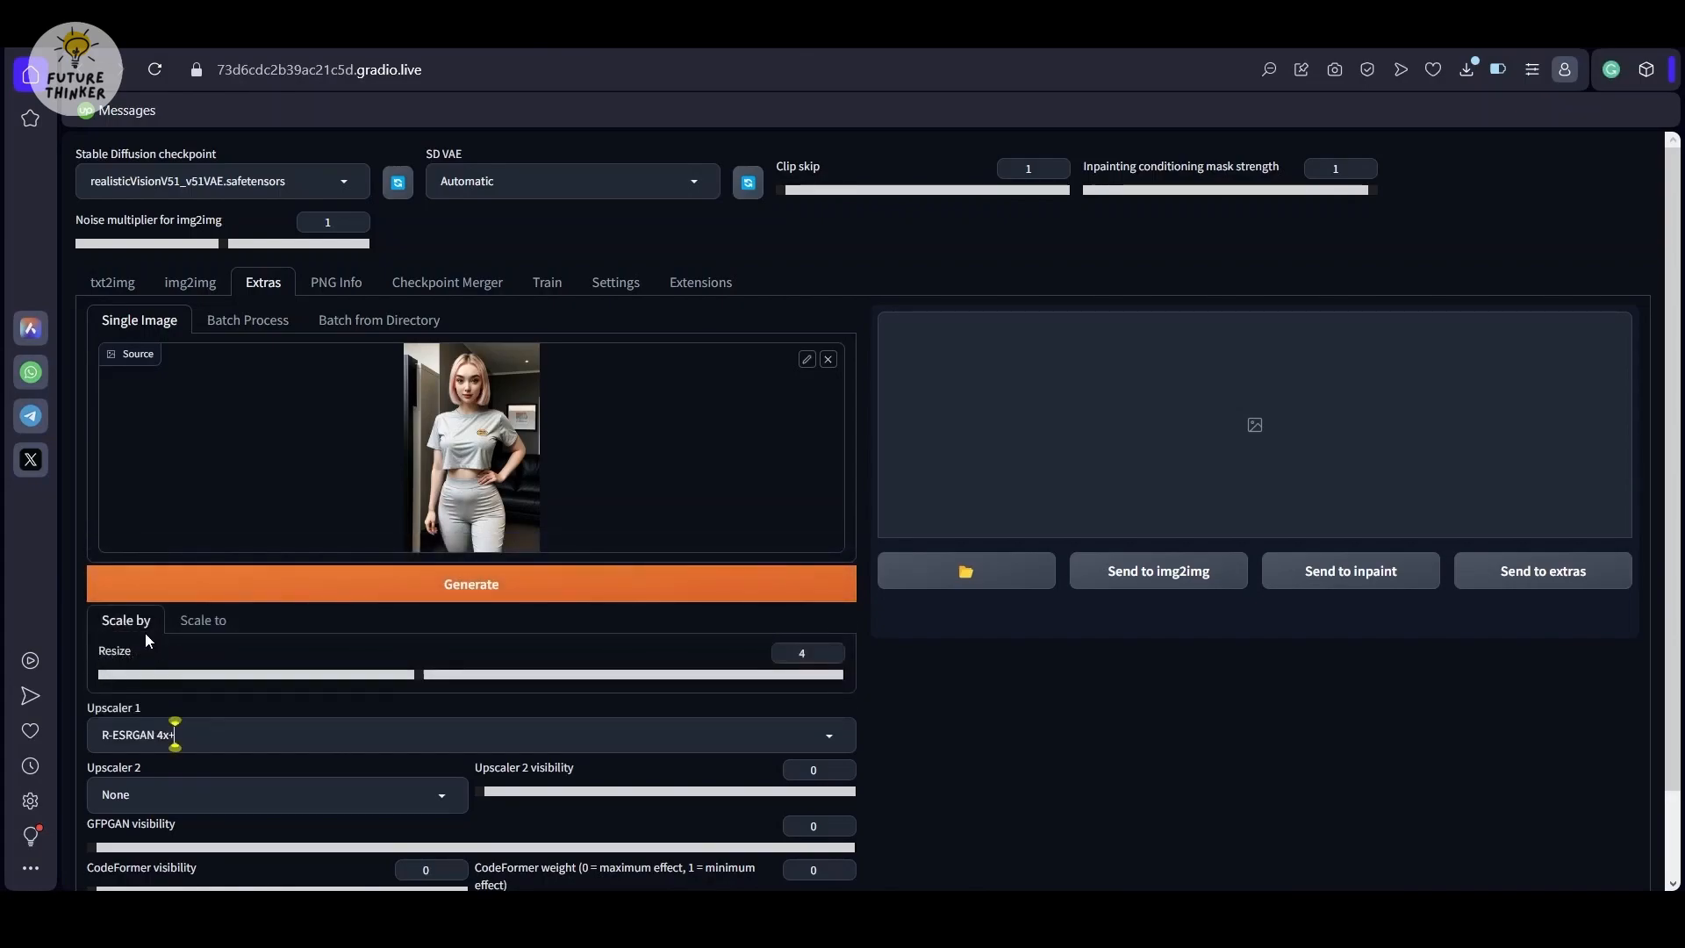
mouse_move(470, 760)
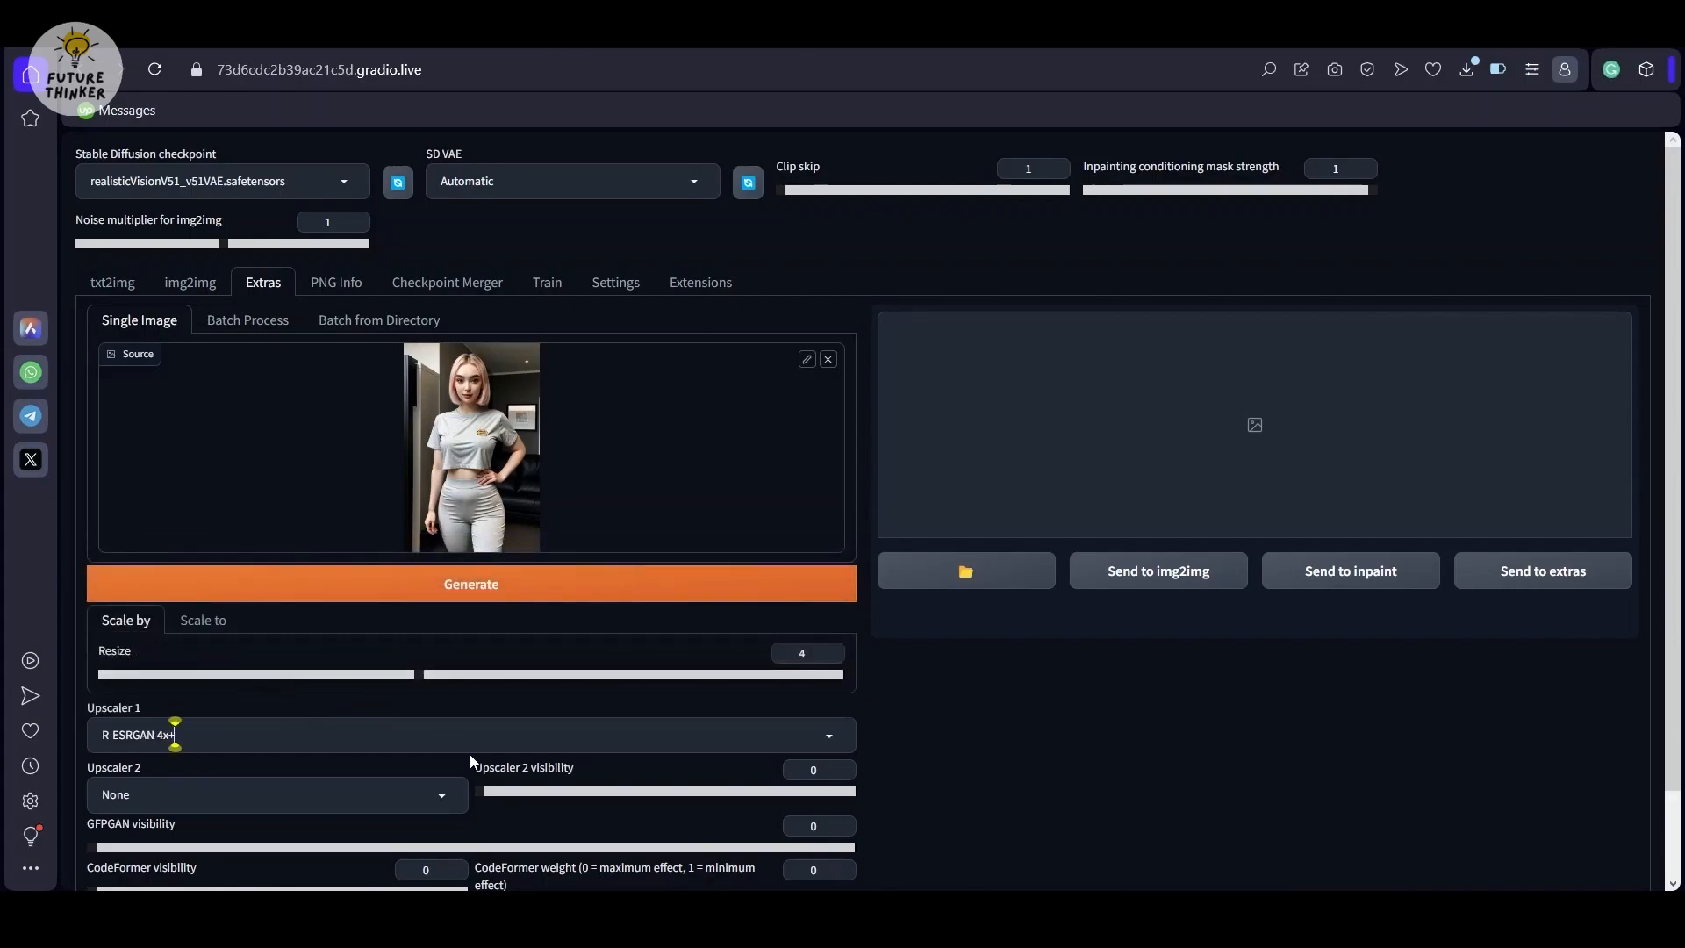